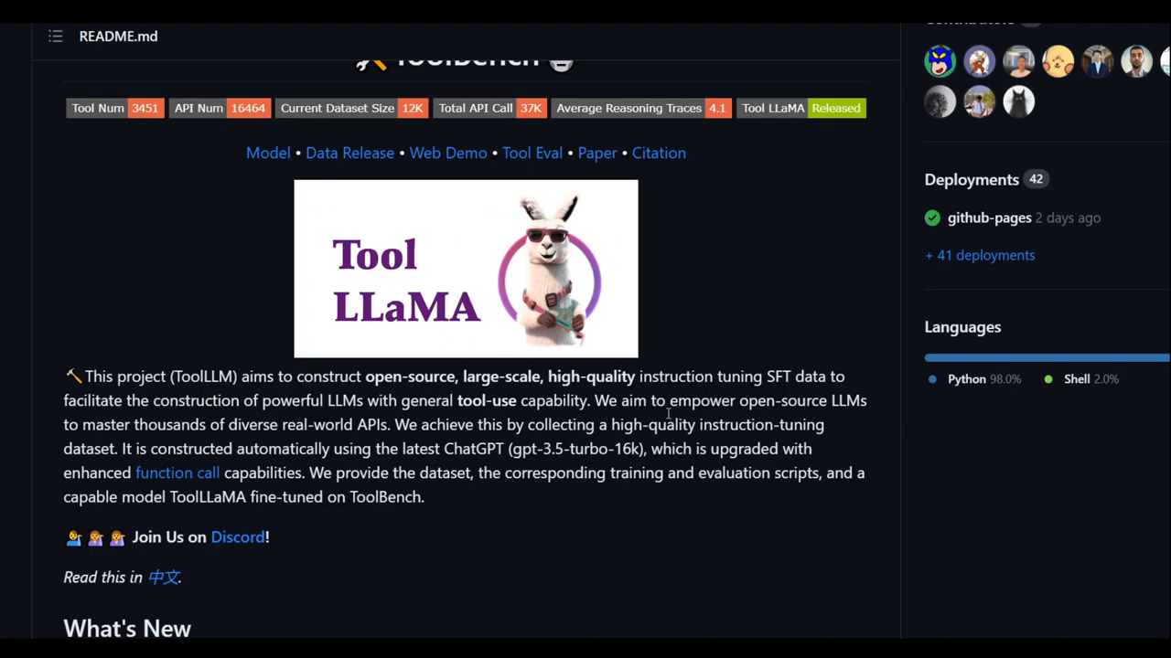
mouse_move(631, 367)
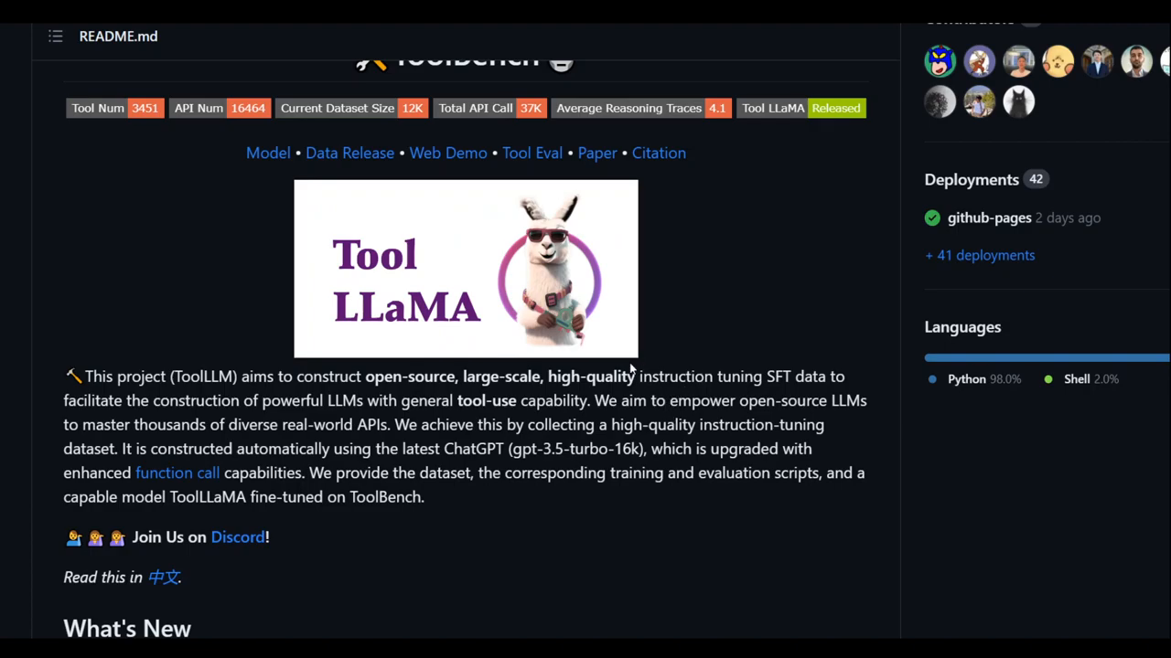
- Scroll the README past What's New to the Data Construction diagram and Features list
scroll(down, 3)
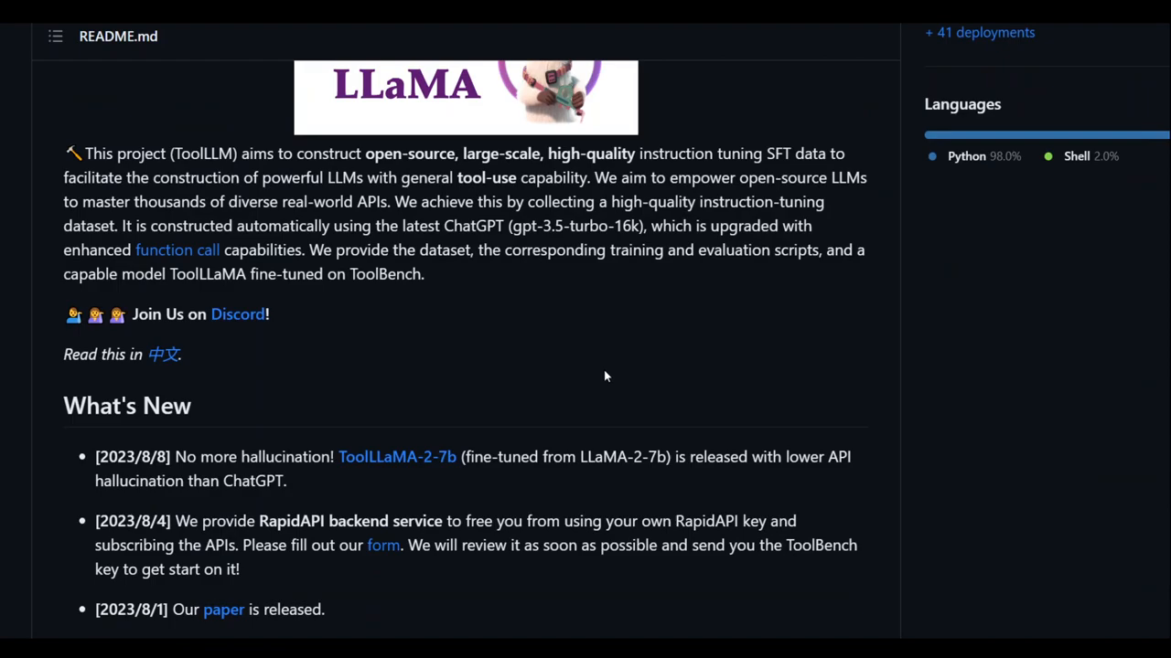
mouse_move(602, 372)
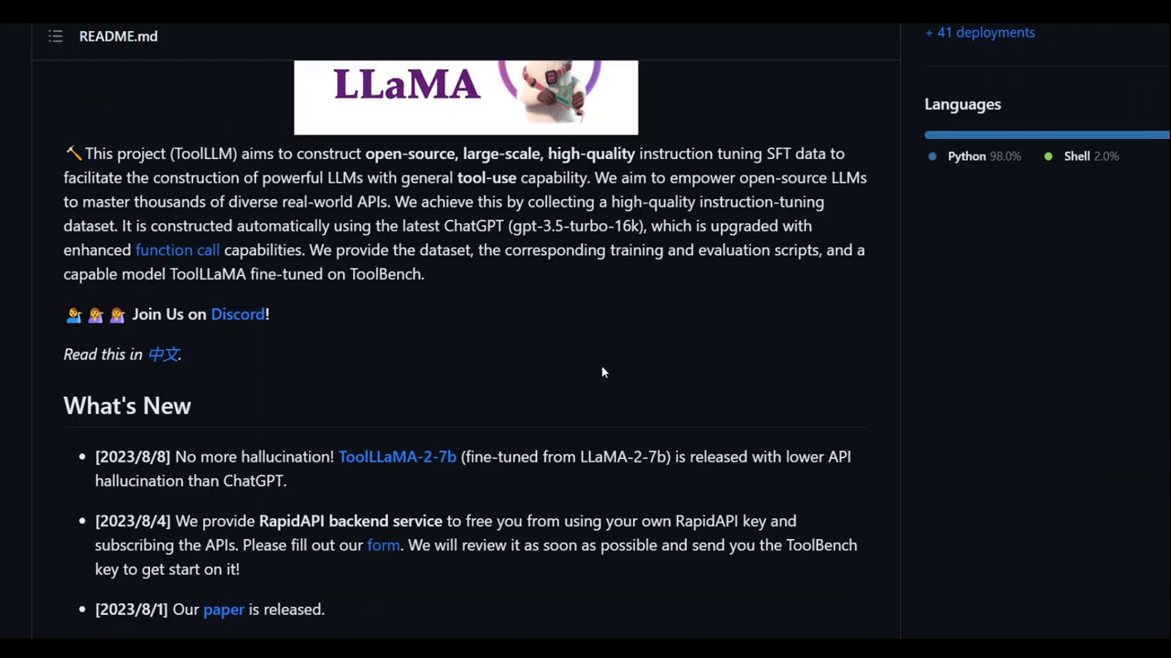
scroll(down, 3)
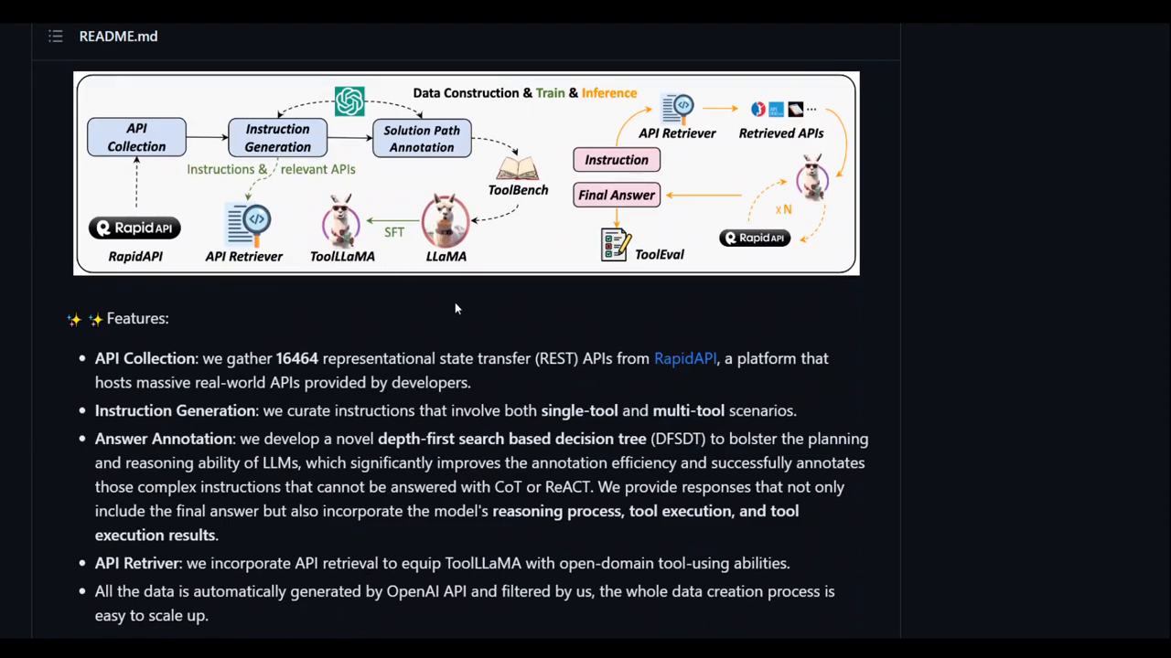
mouse_move(770, 259)
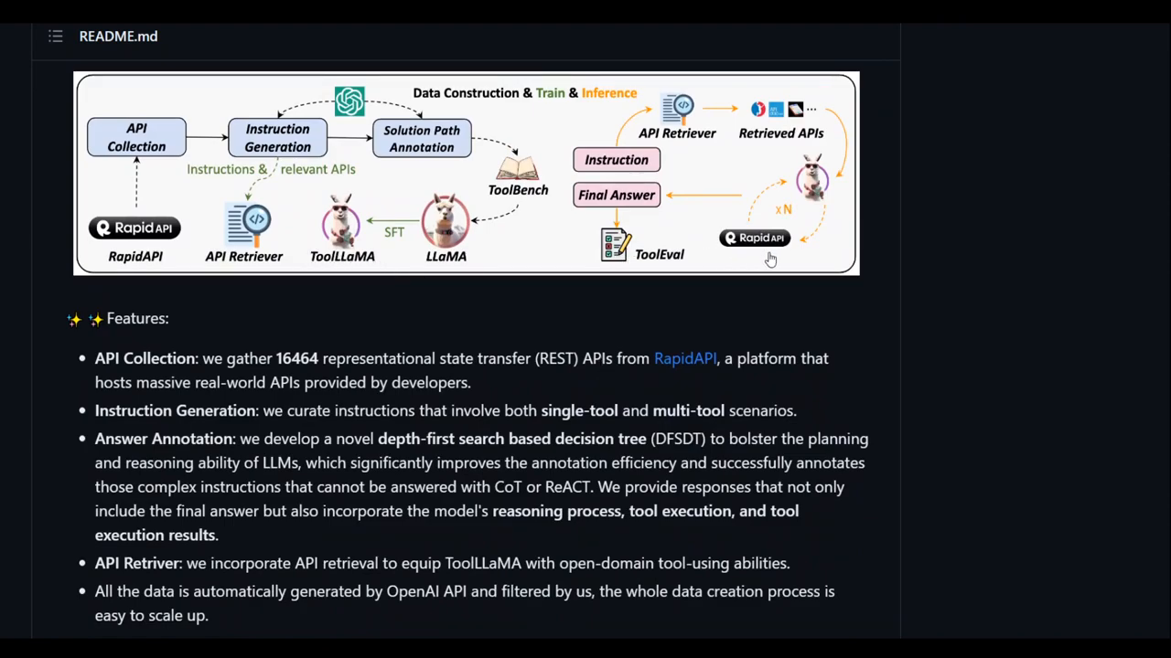
mouse_move(754, 255)
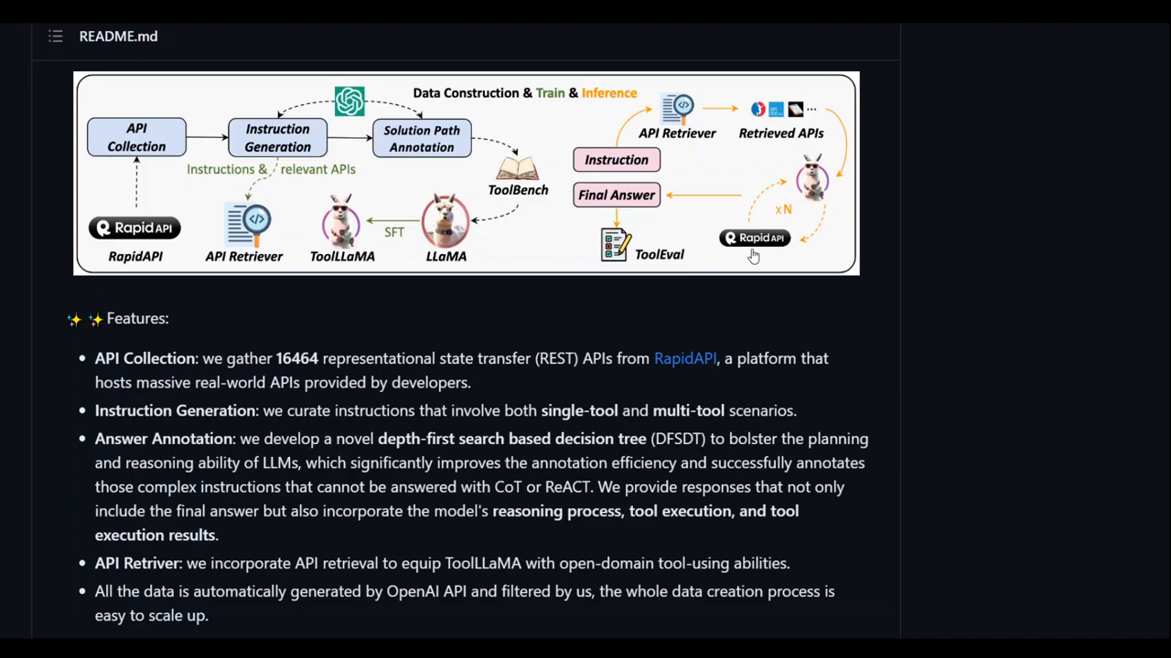
mouse_move(742, 269)
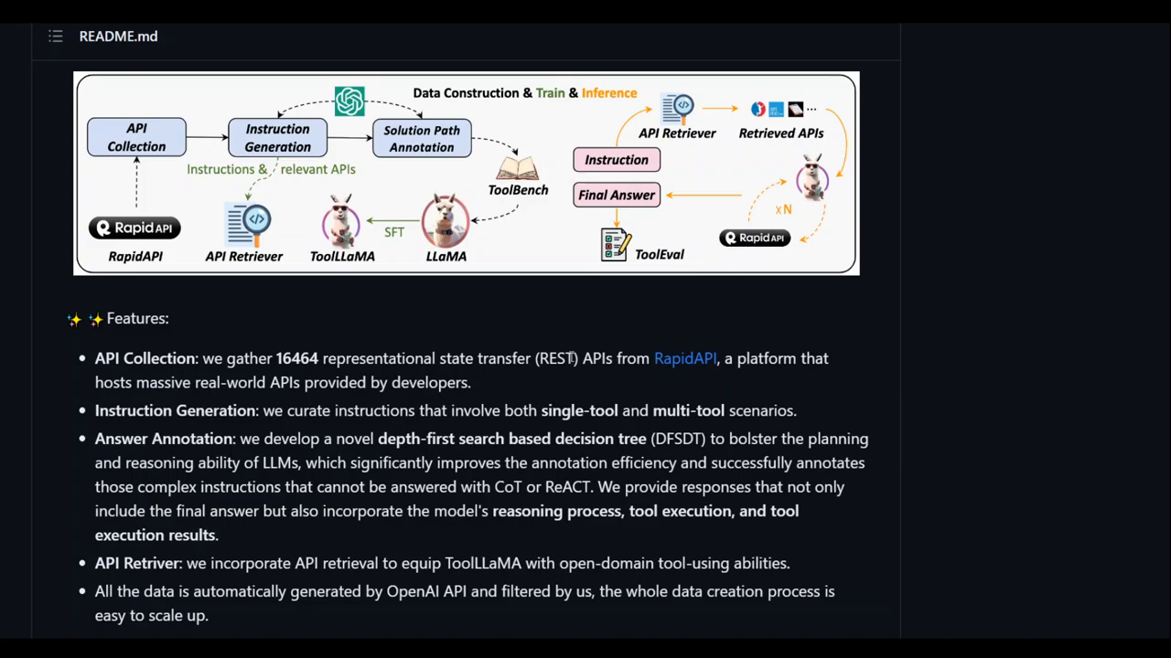
- Scroll to the table comparing ToolBench with APIBench, API-Bank, ToolAlpaca and T-Bench
scroll(down, 3)
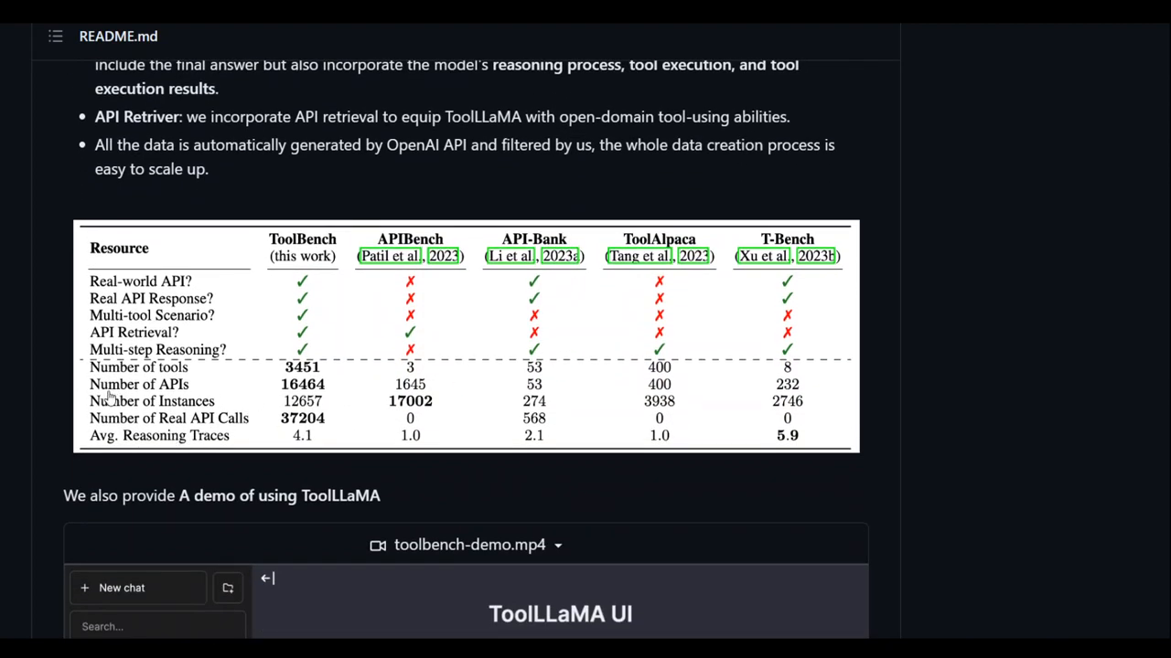
mouse_move(302, 395)
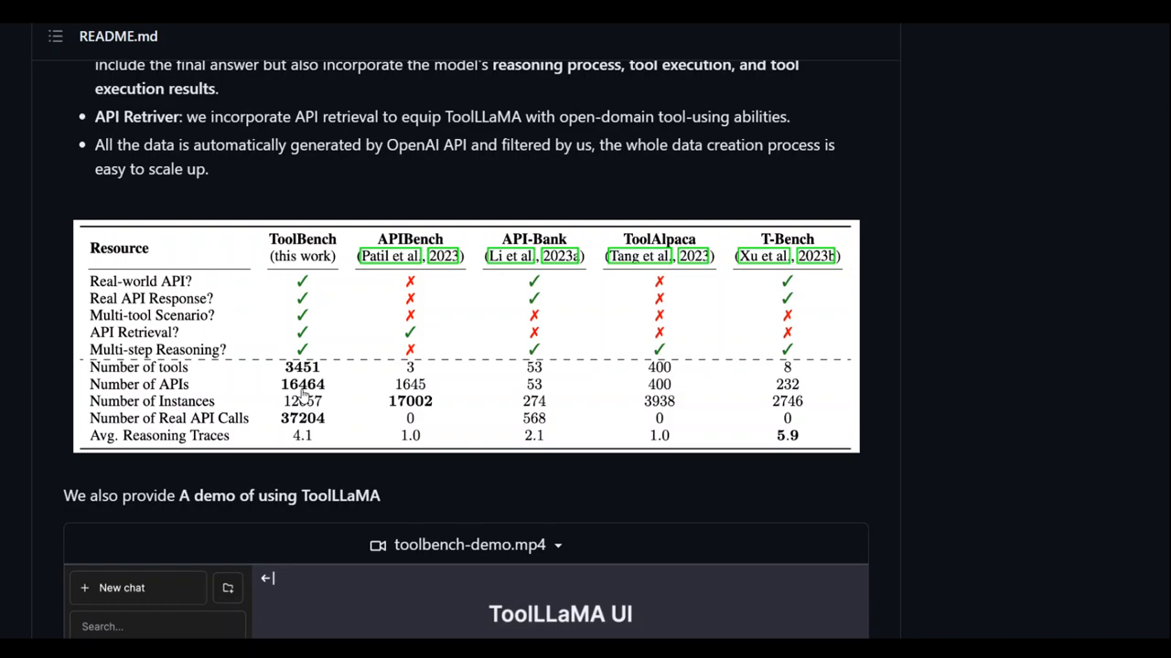
mouse_move(330, 397)
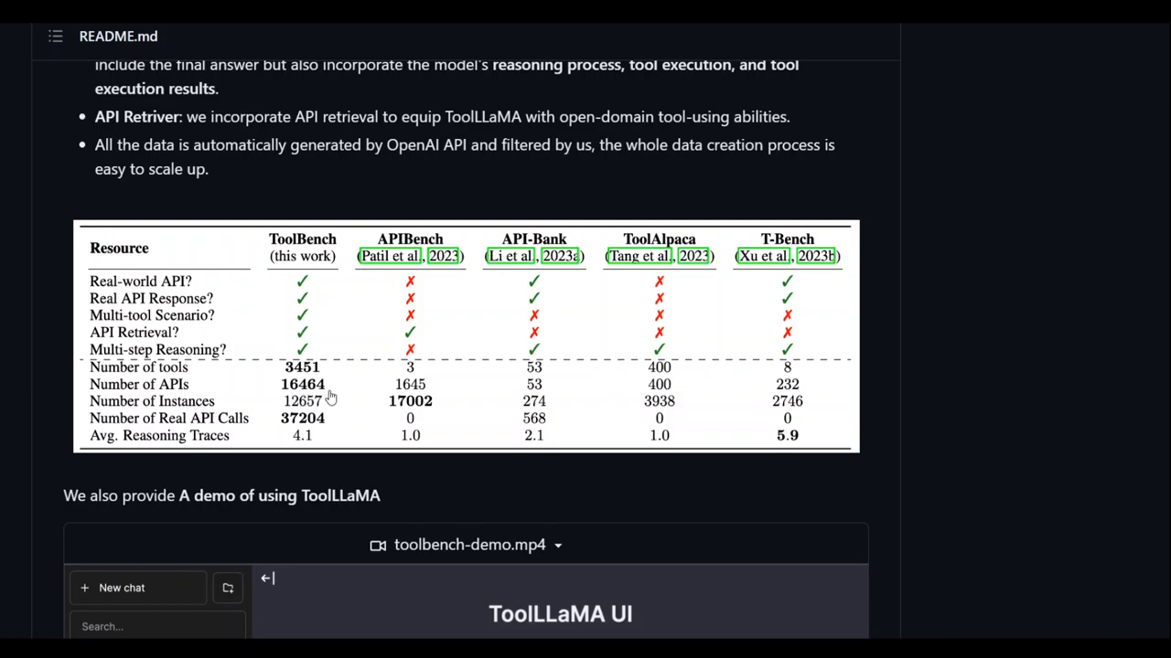
mouse_move(317, 425)
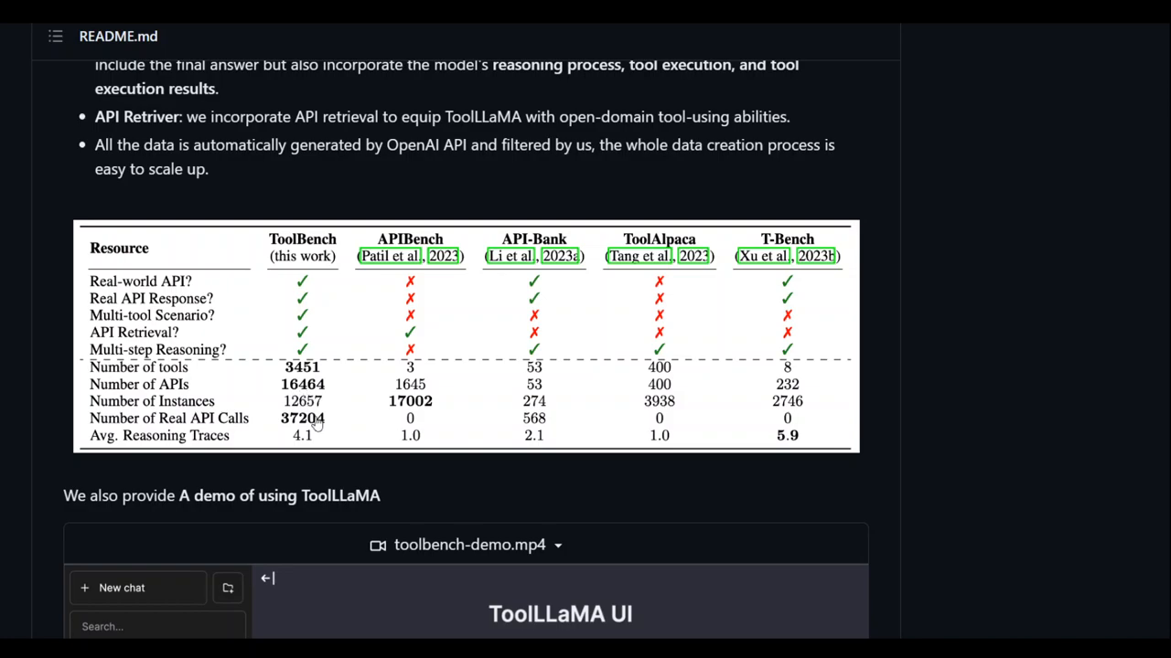
mouse_move(344, 407)
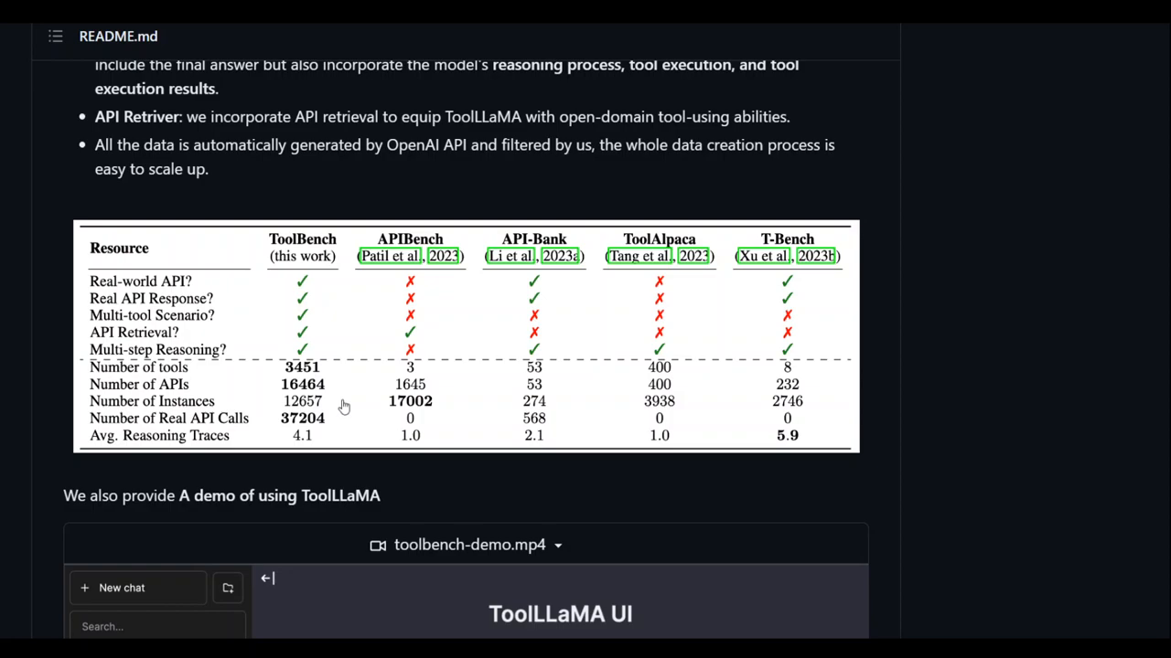
mouse_move(297, 428)
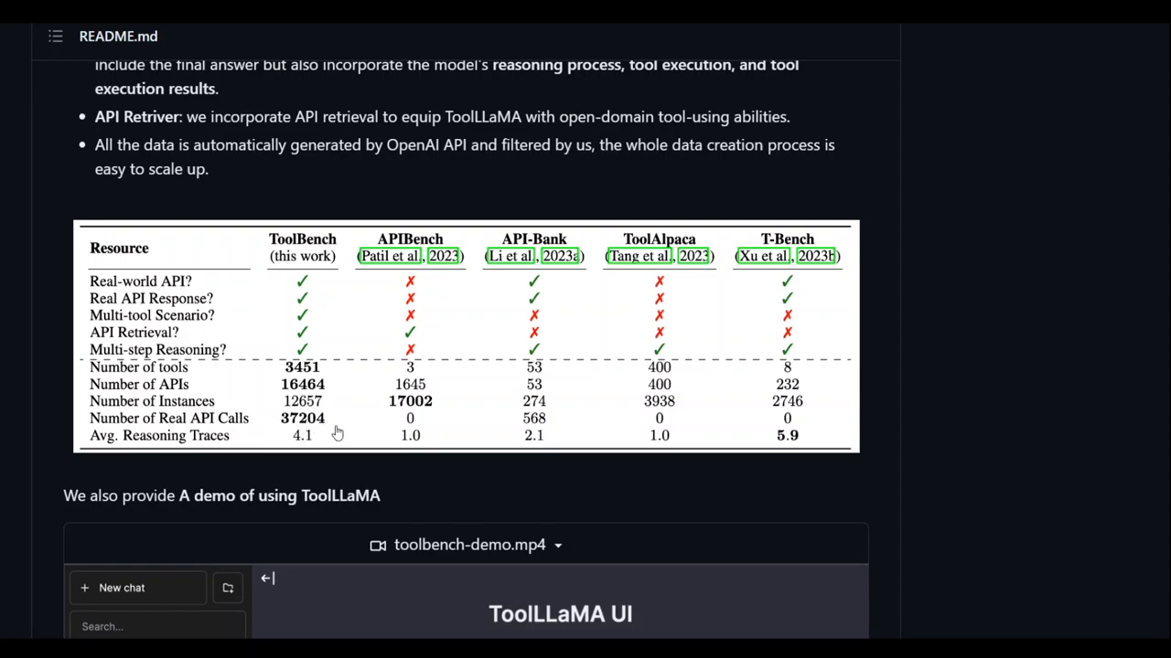
mouse_move(373, 392)
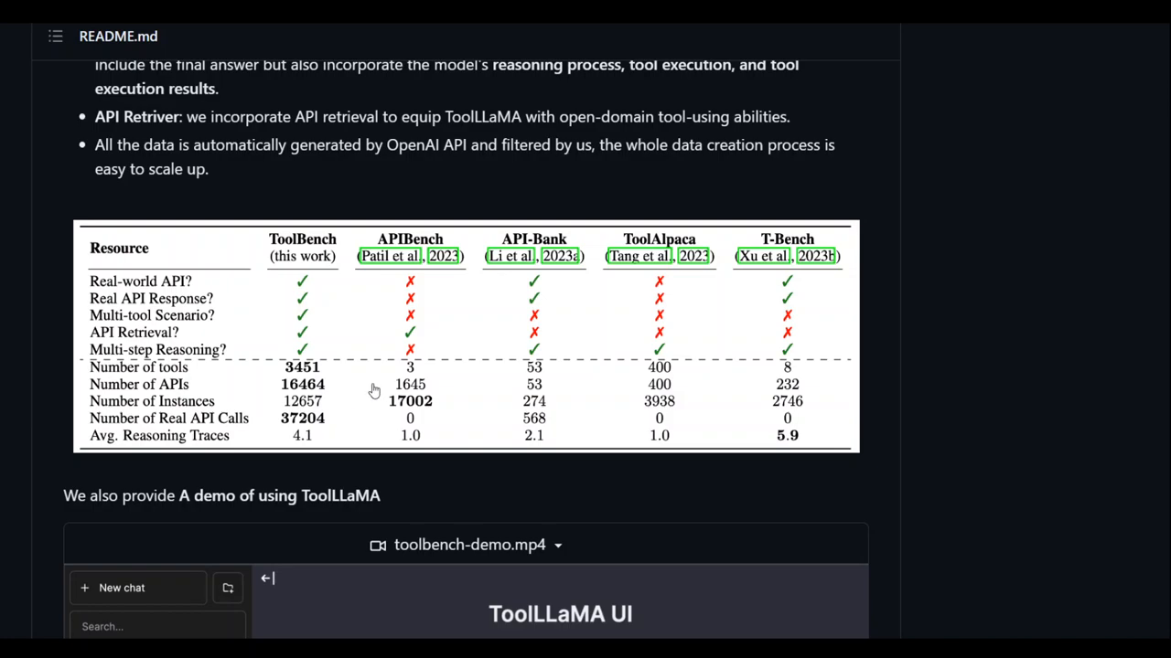
mouse_move(465, 353)
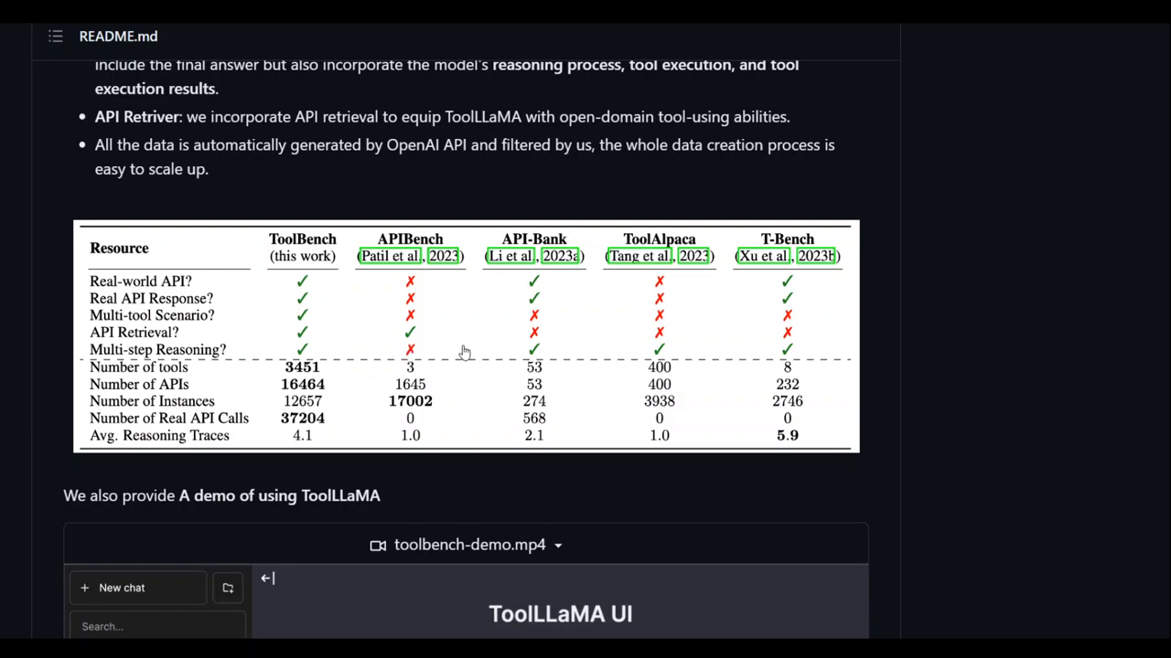
mouse_move(581, 343)
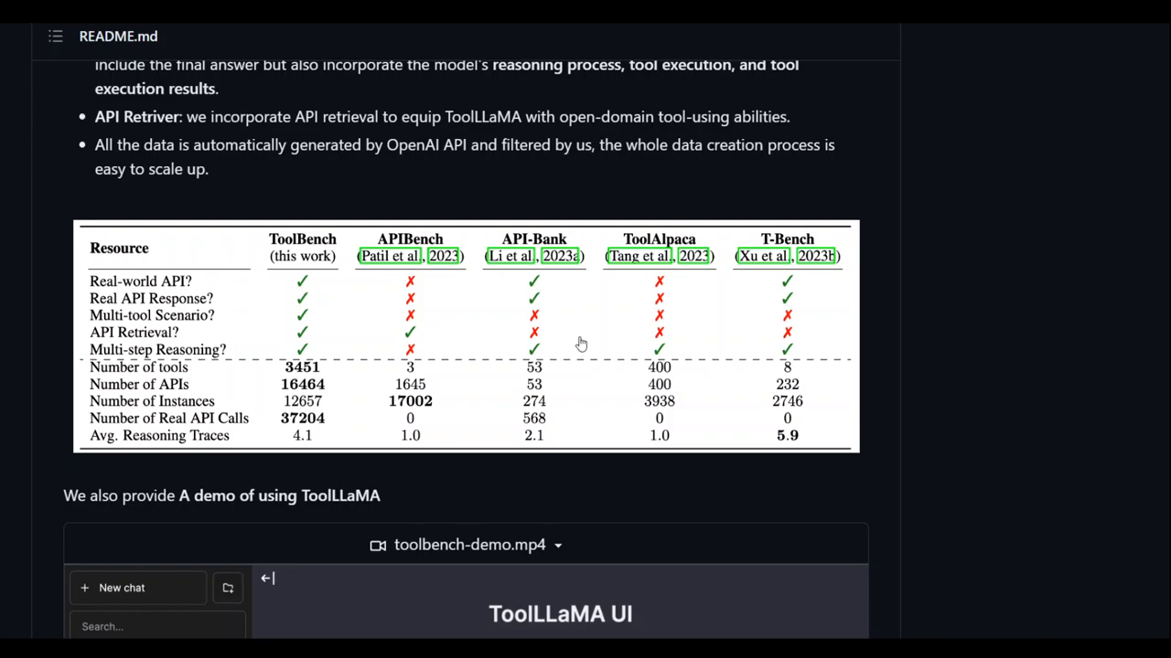
mouse_move(585, 351)
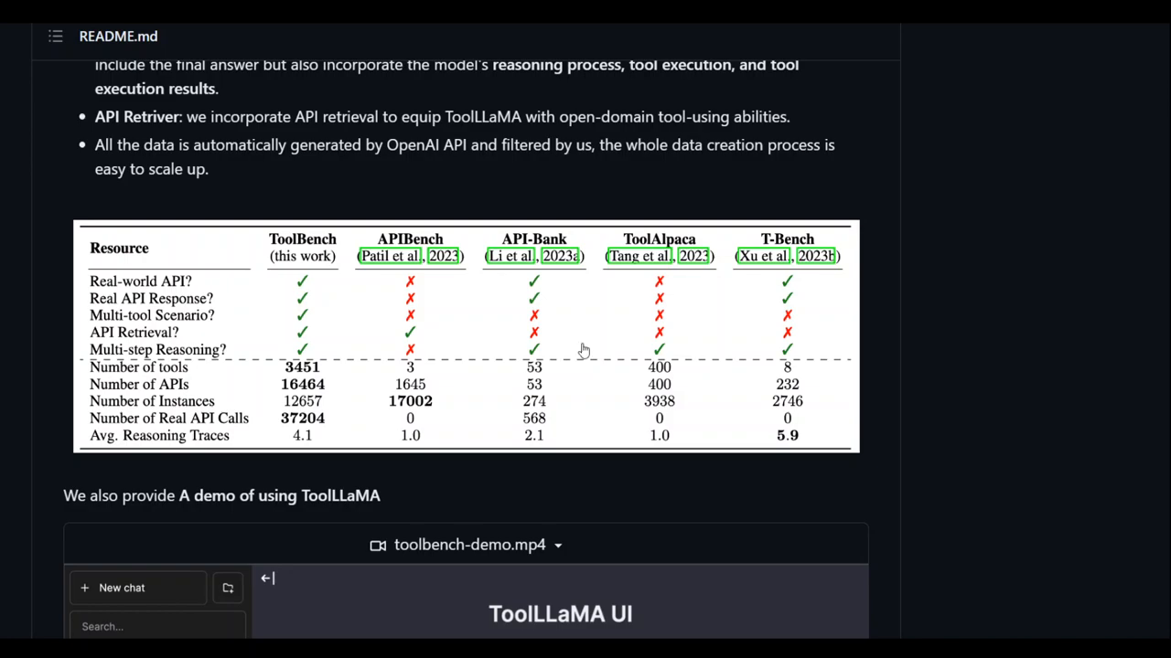
mouse_move(564, 348)
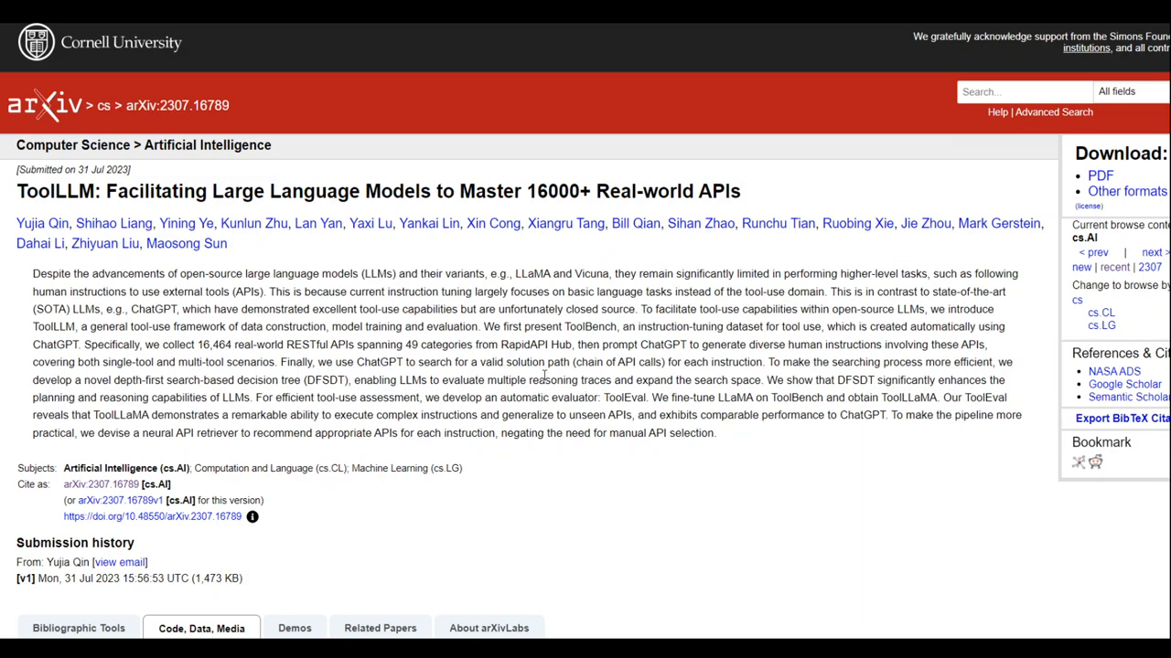
mouse_move(812, 384)
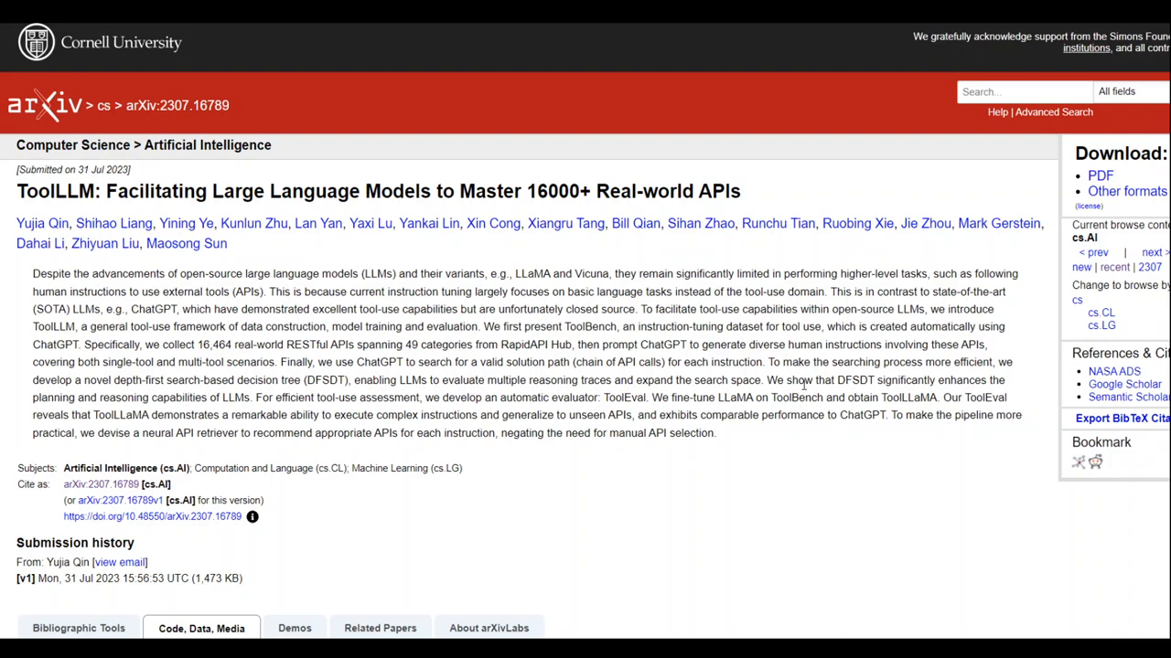
mouse_move(802, 381)
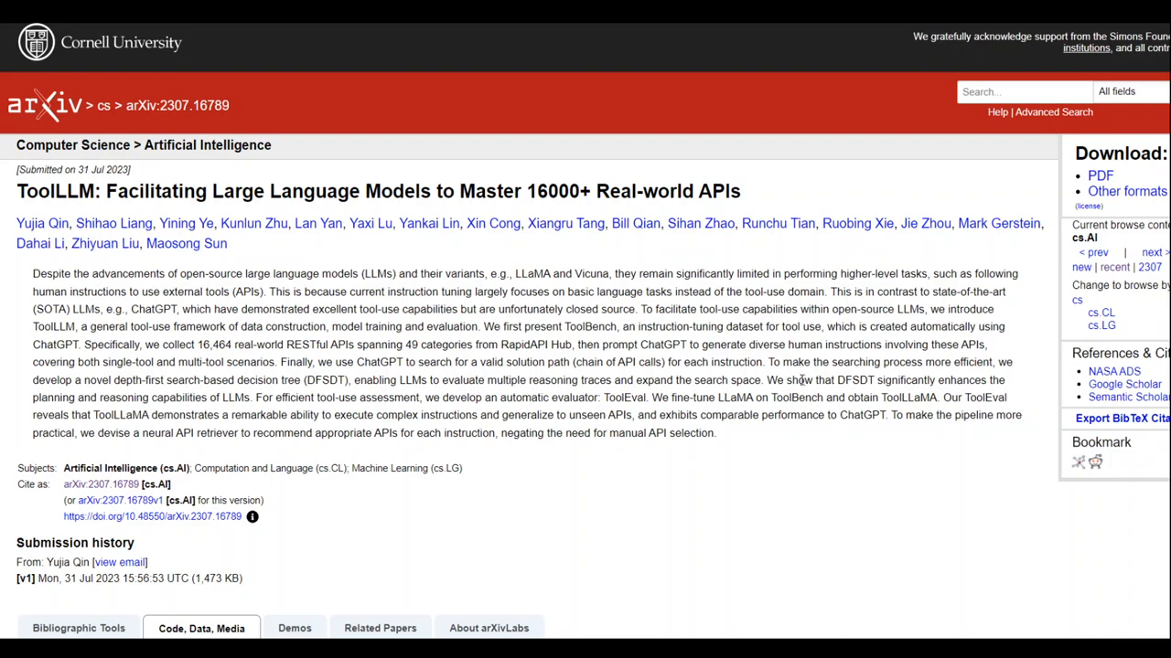
mouse_move(782, 394)
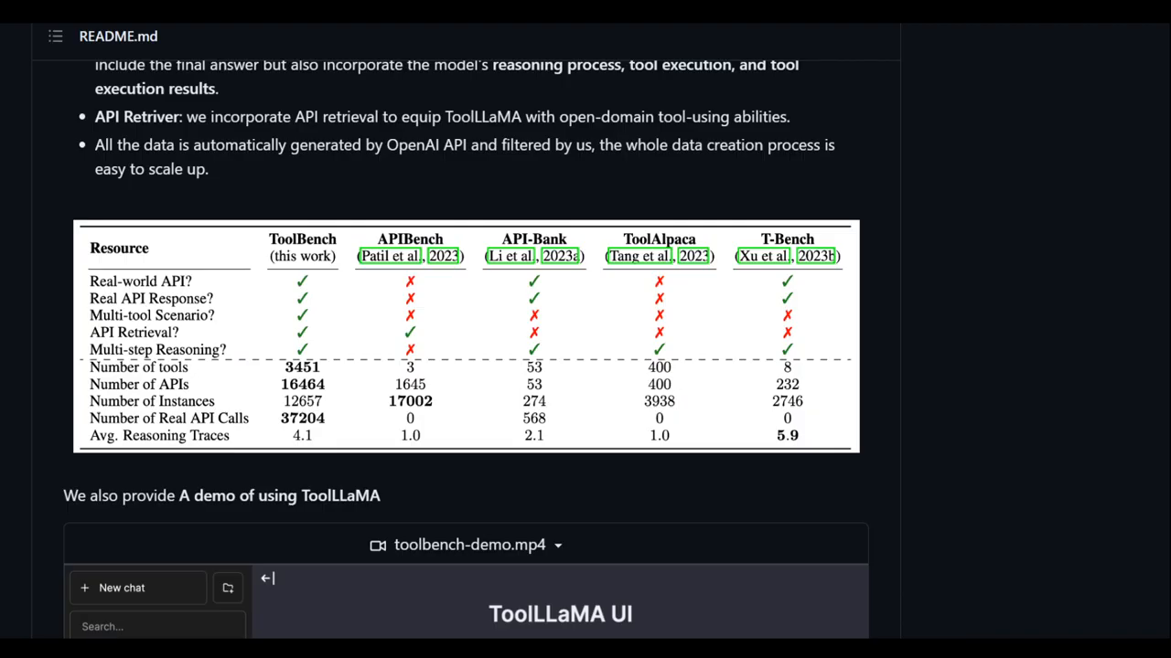
- Scroll the README down to the toolbench-demo.mp4 ToolLLaMA video player
scroll(down, 3)
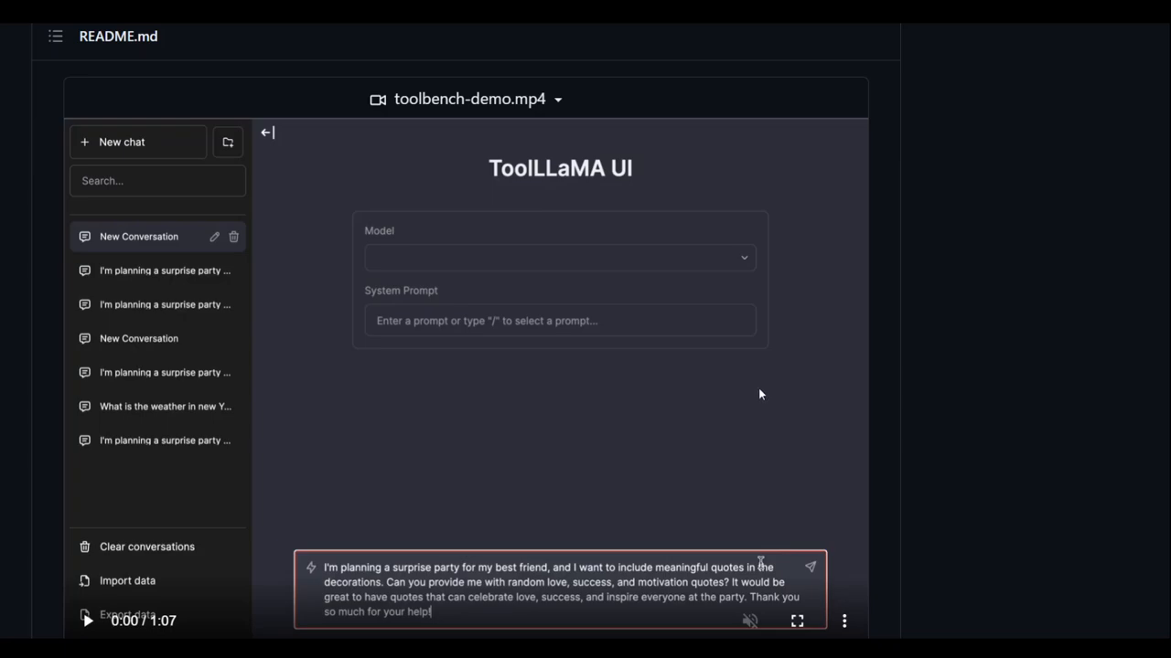
mouse_move(756, 390)
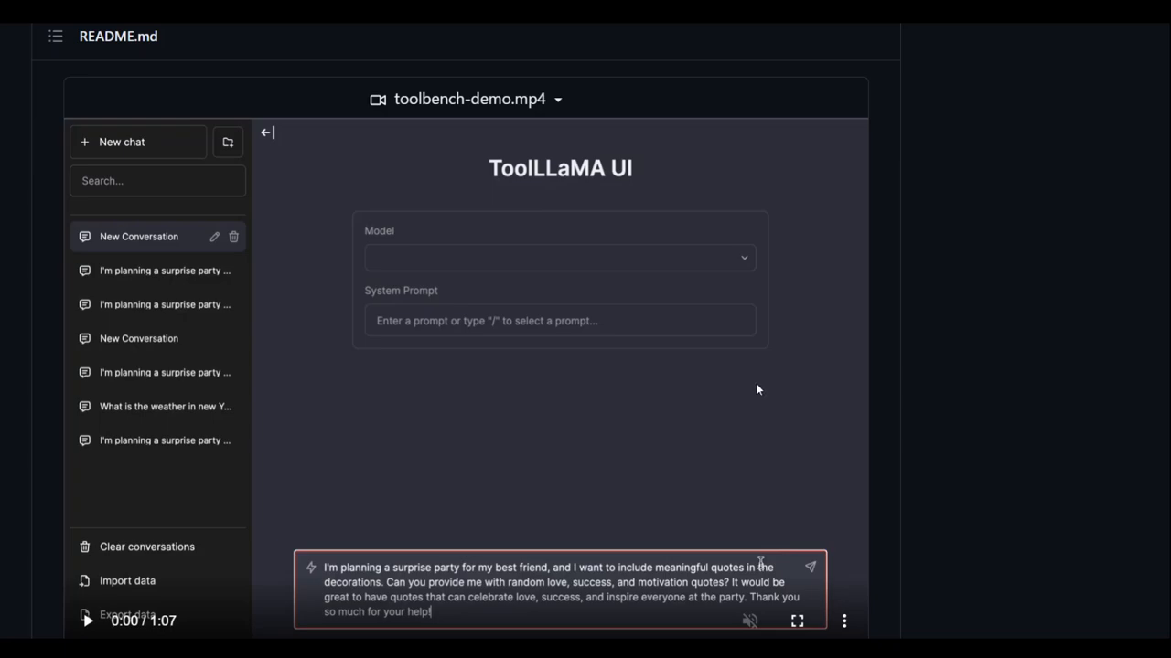
scroll(down, 3)
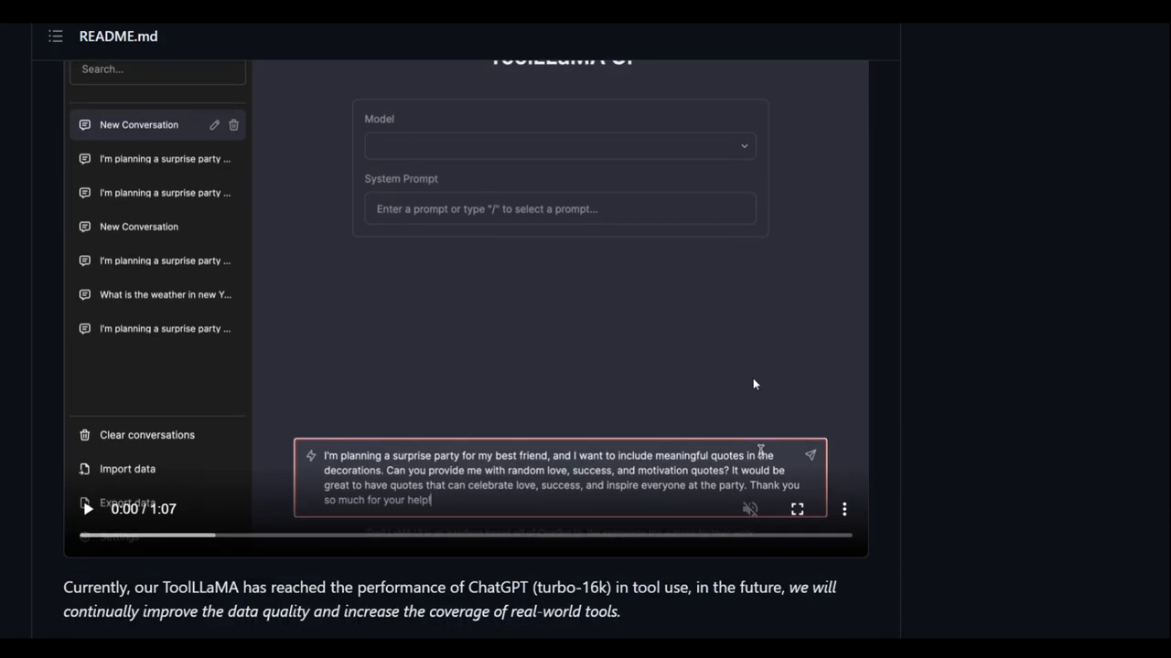
mouse_move(87, 537)
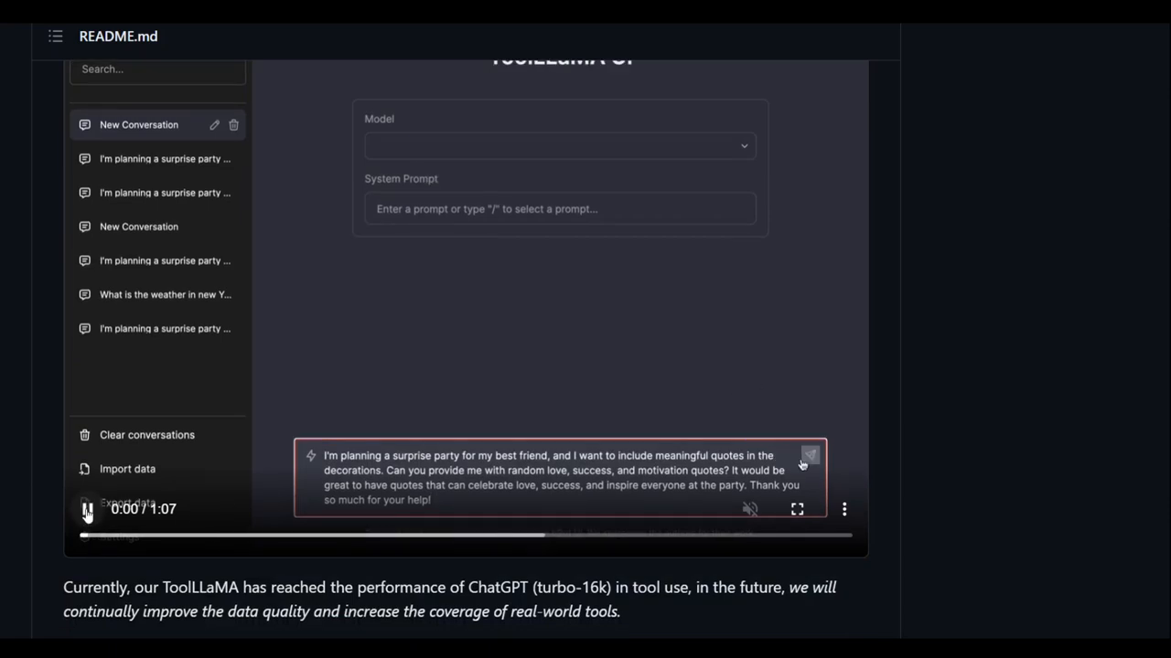
- Play the ToolLLaMA demo video to 0:31, scrolling to the win-rate chart below
click(809, 456)
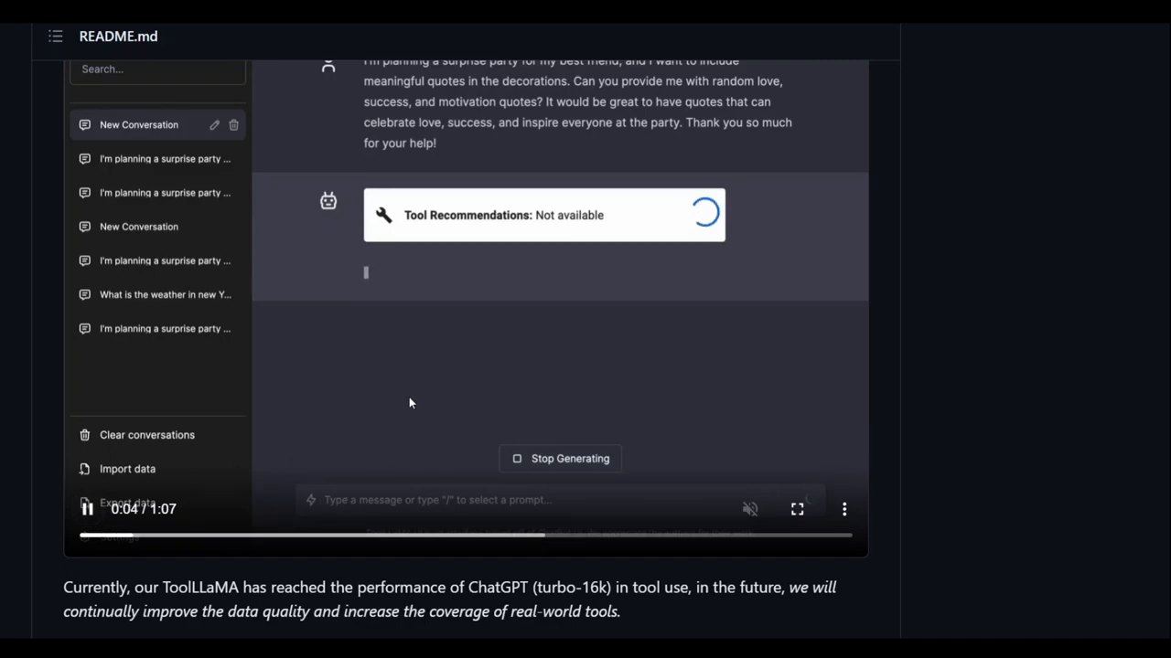
mouse_move(572, 165)
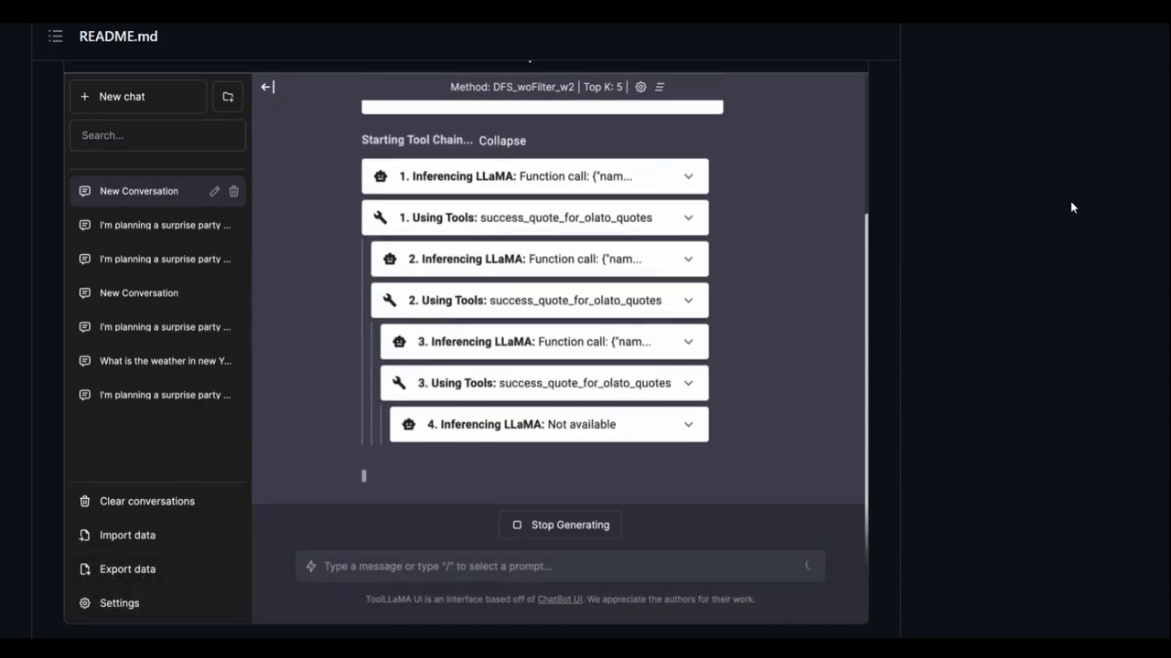
scroll(down, 3)
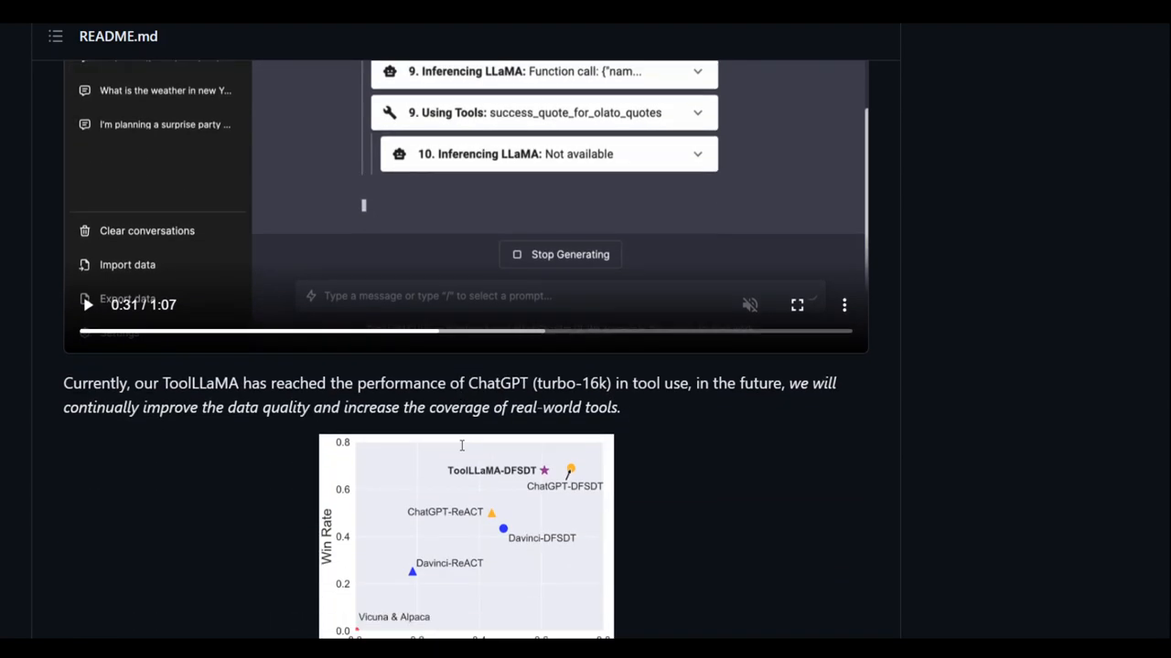
- Scroll past the Data statistics and diagrams to Data Release, Model and Fine-tuning
scroll(down, 3)
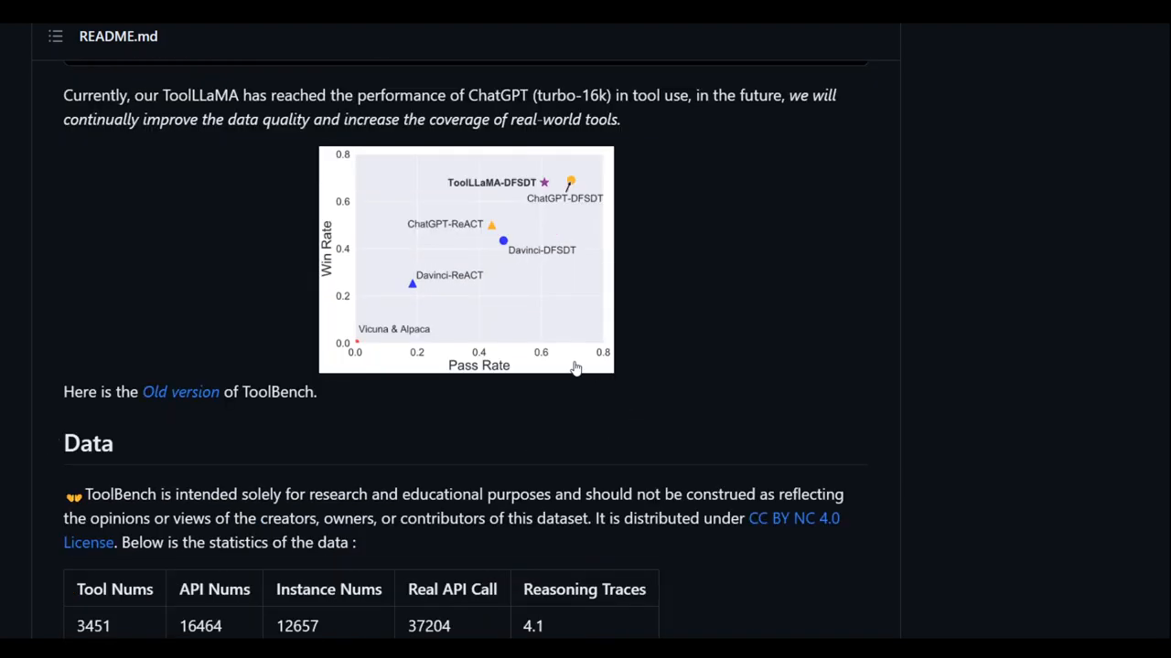
mouse_move(192, 110)
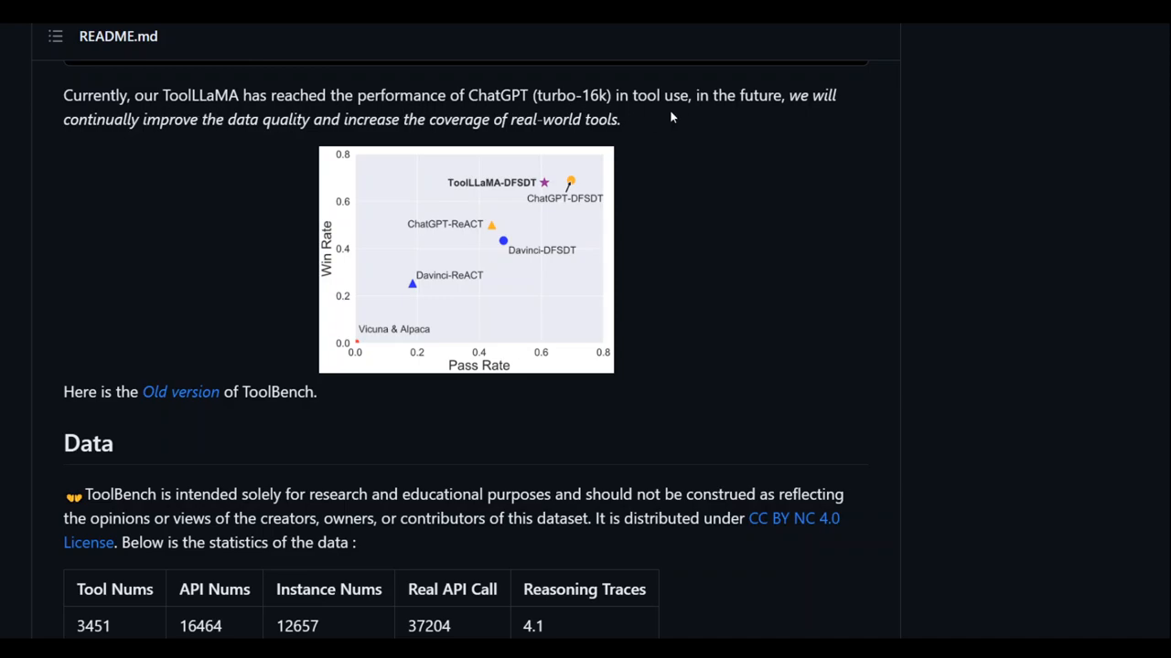
mouse_move(467, 377)
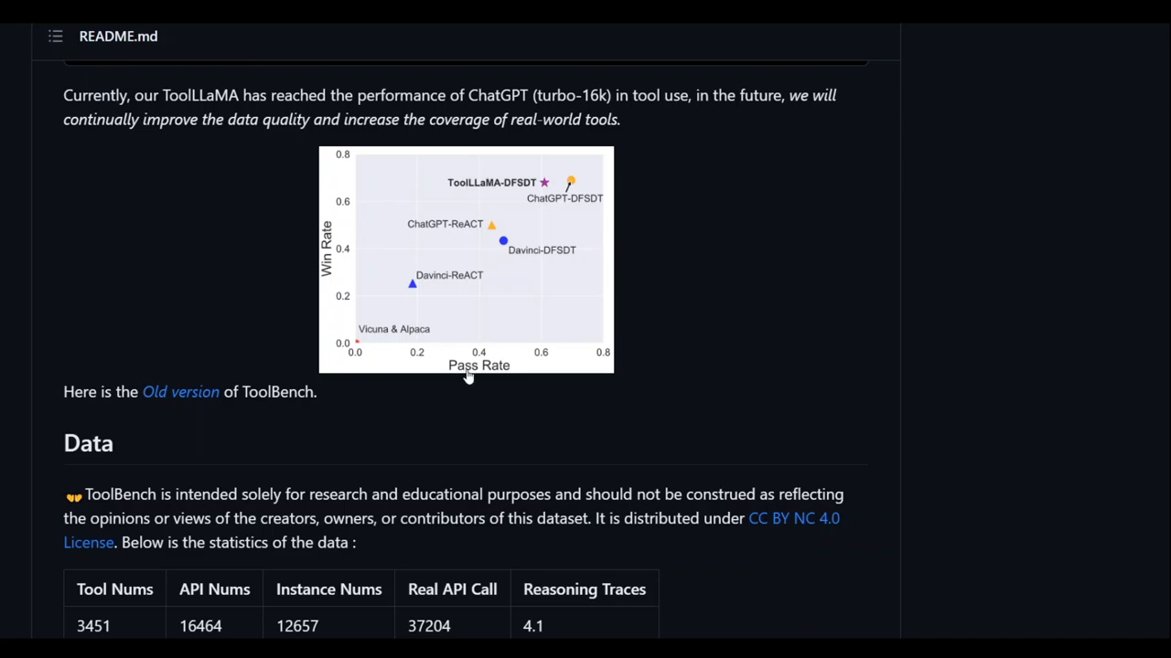
mouse_move(417, 417)
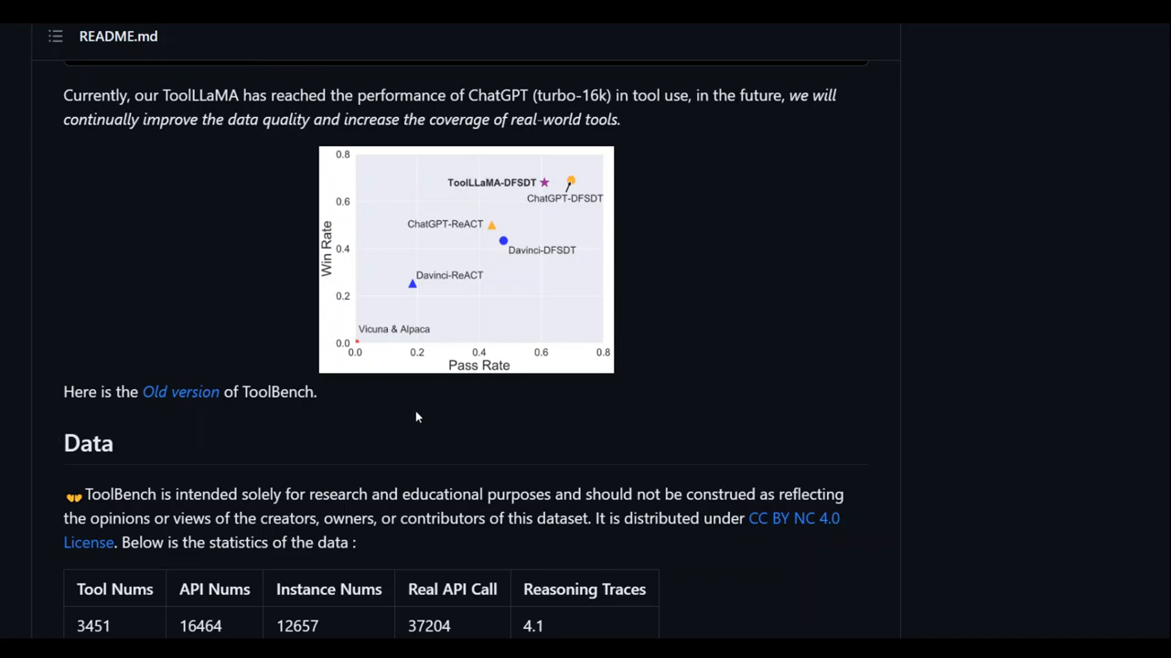
scroll(down, 3)
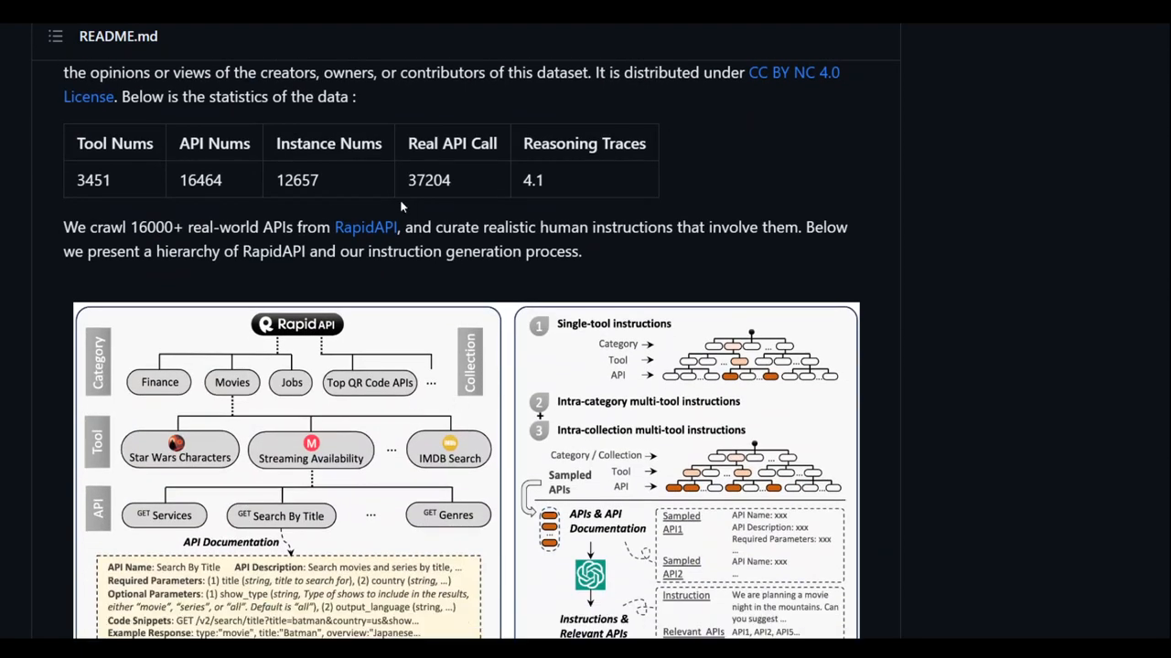
scroll(down, 3)
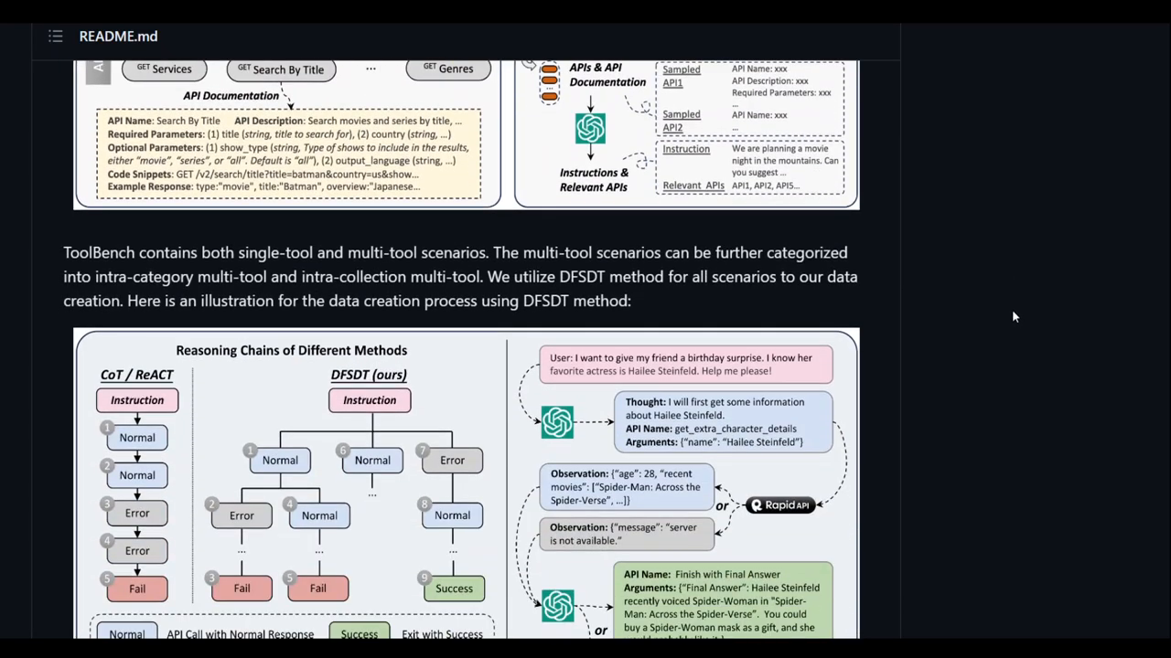
scroll(down, 3)
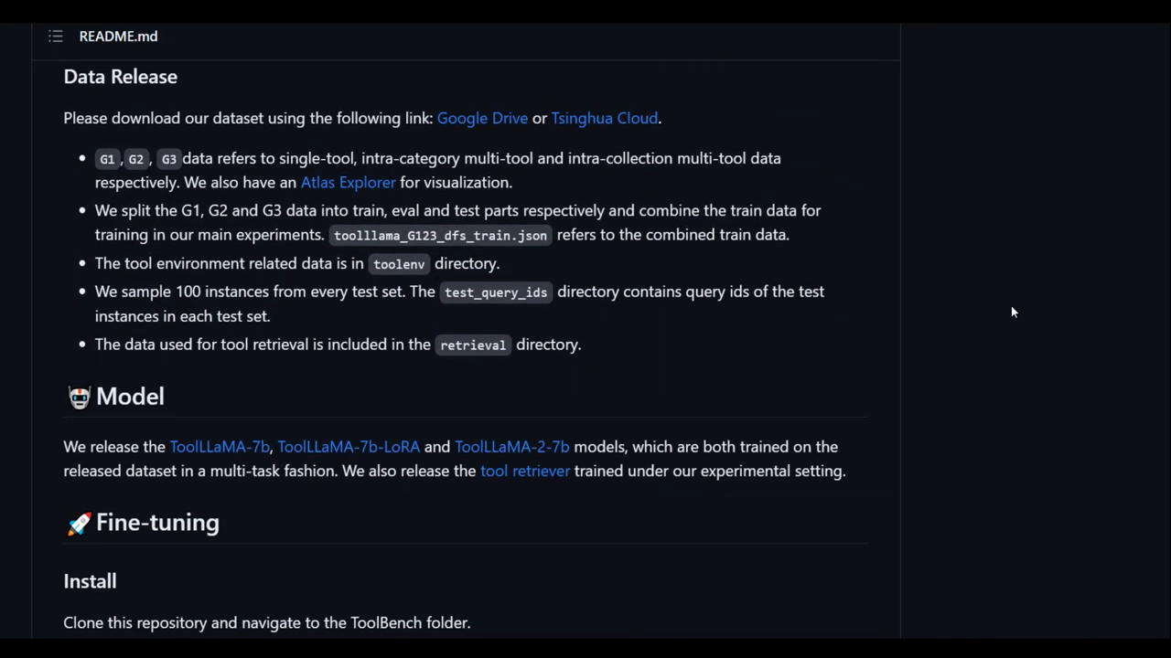
- Scroll to the Fine-tuning install commands and data preparation step
scroll(down, 3)
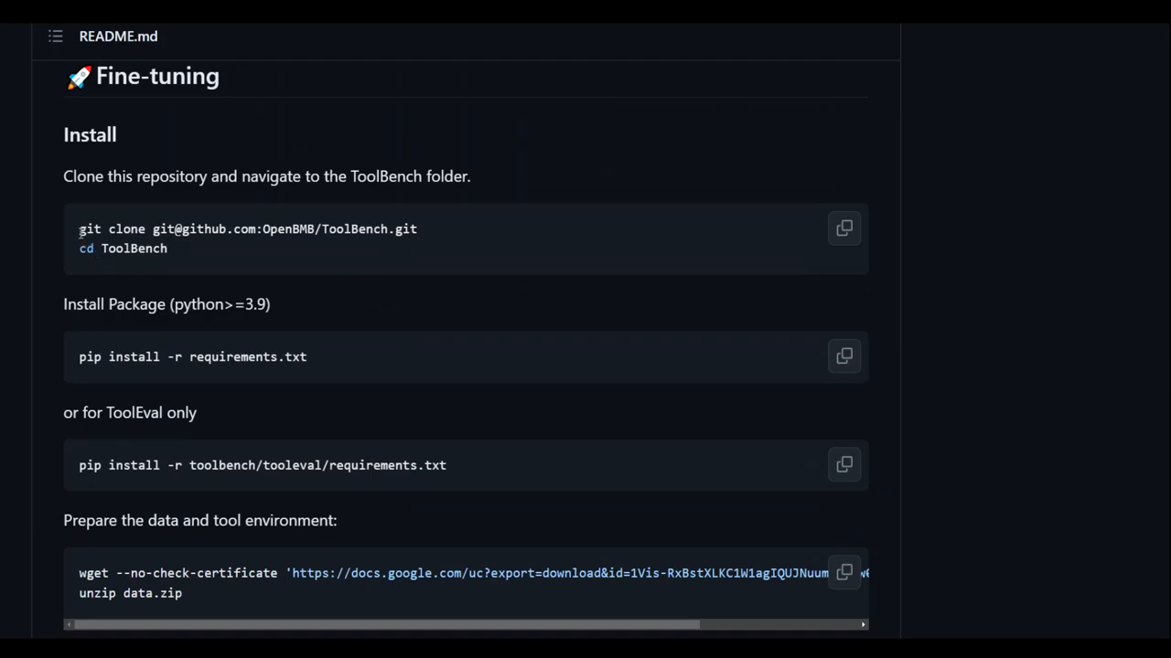
mouse_move(464, 256)
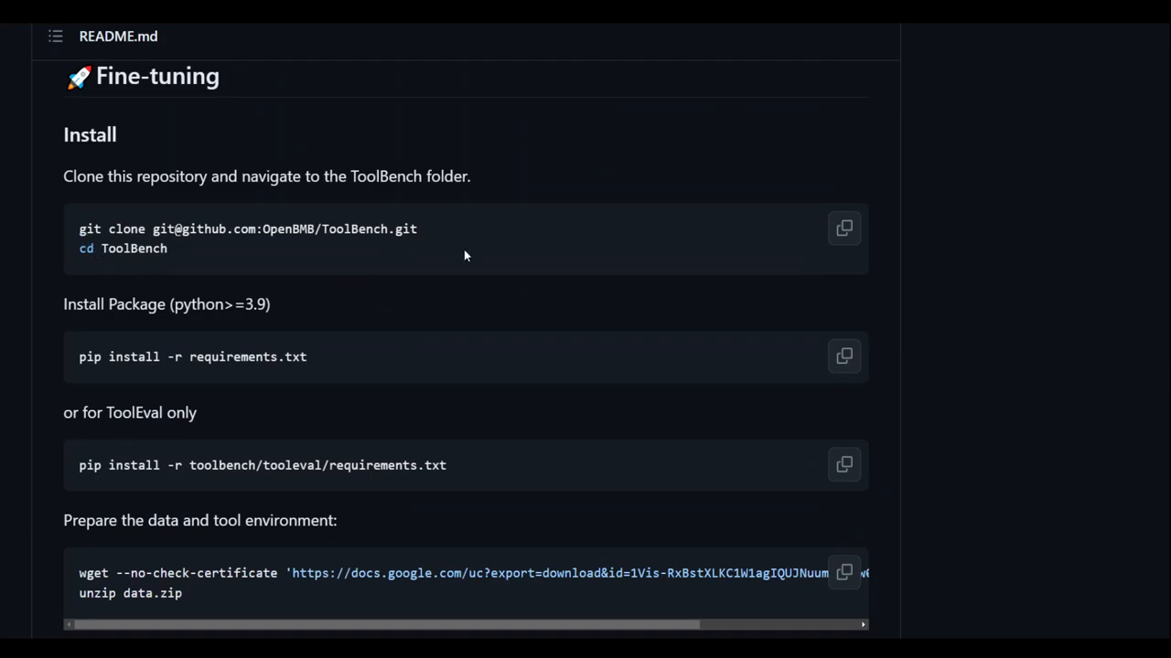
mouse_move(336, 364)
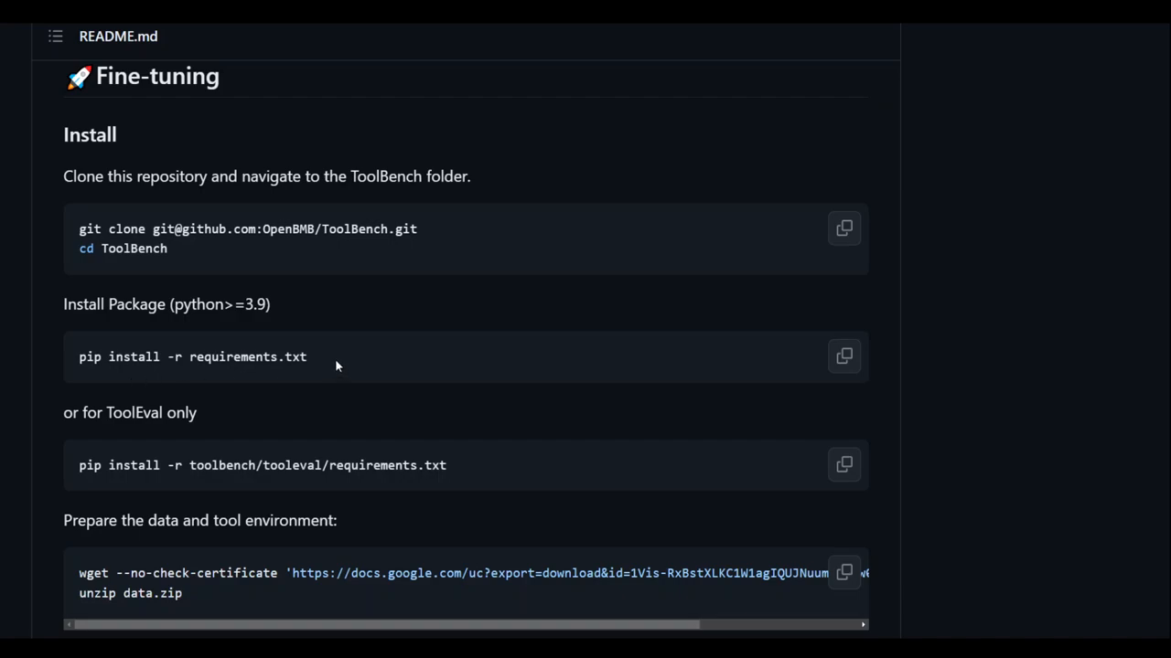
scroll(down, 3)
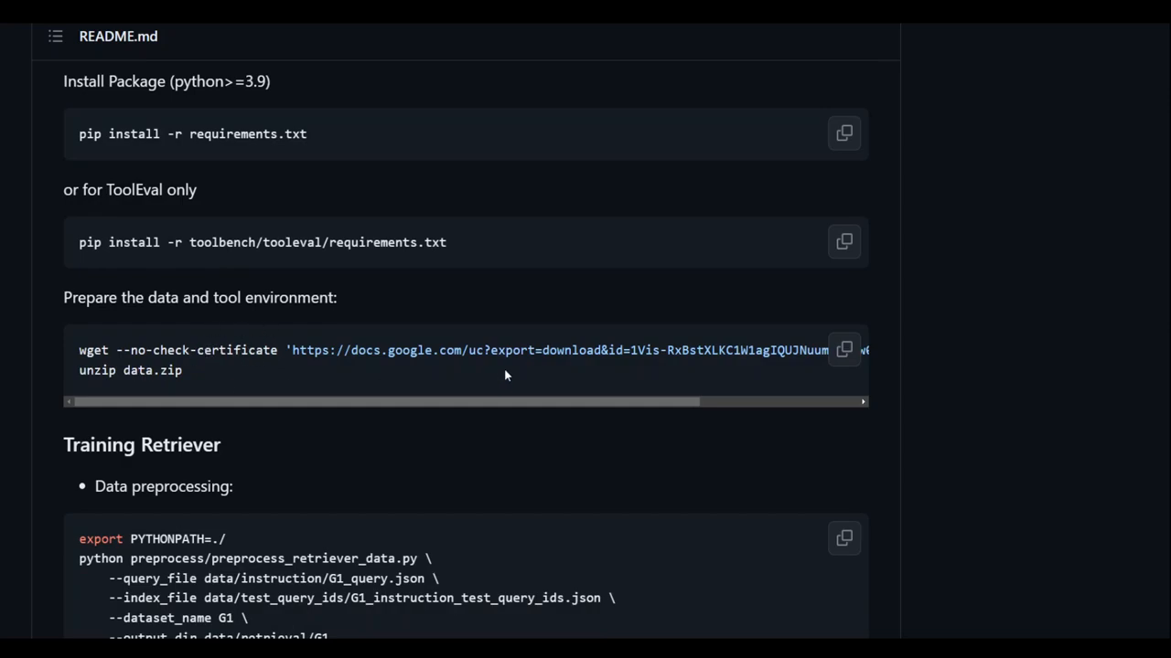
- Scroll to the Training Retriever data preprocessing and training commands
scroll(down, 3)
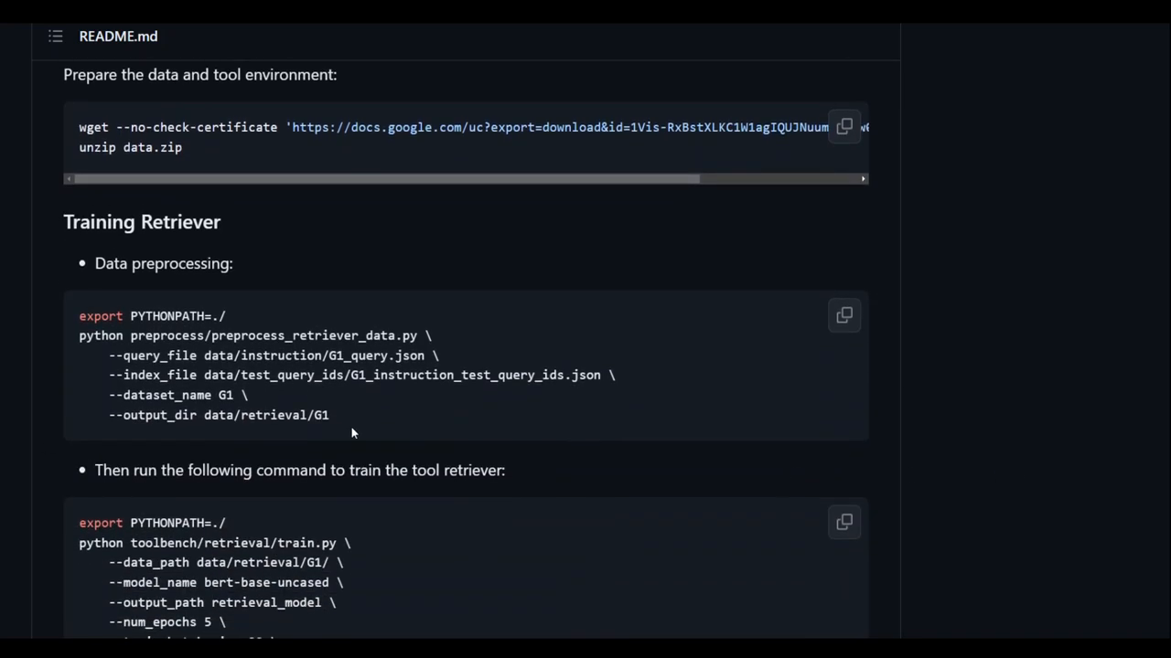
mouse_move(462, 327)
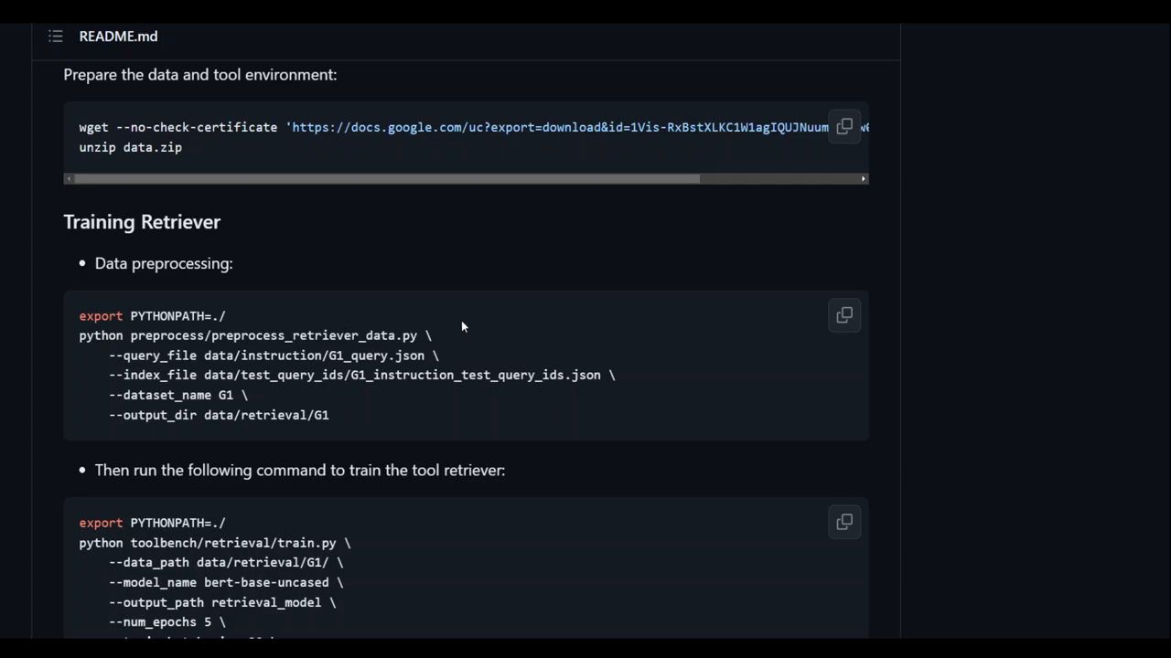
mouse_move(473, 316)
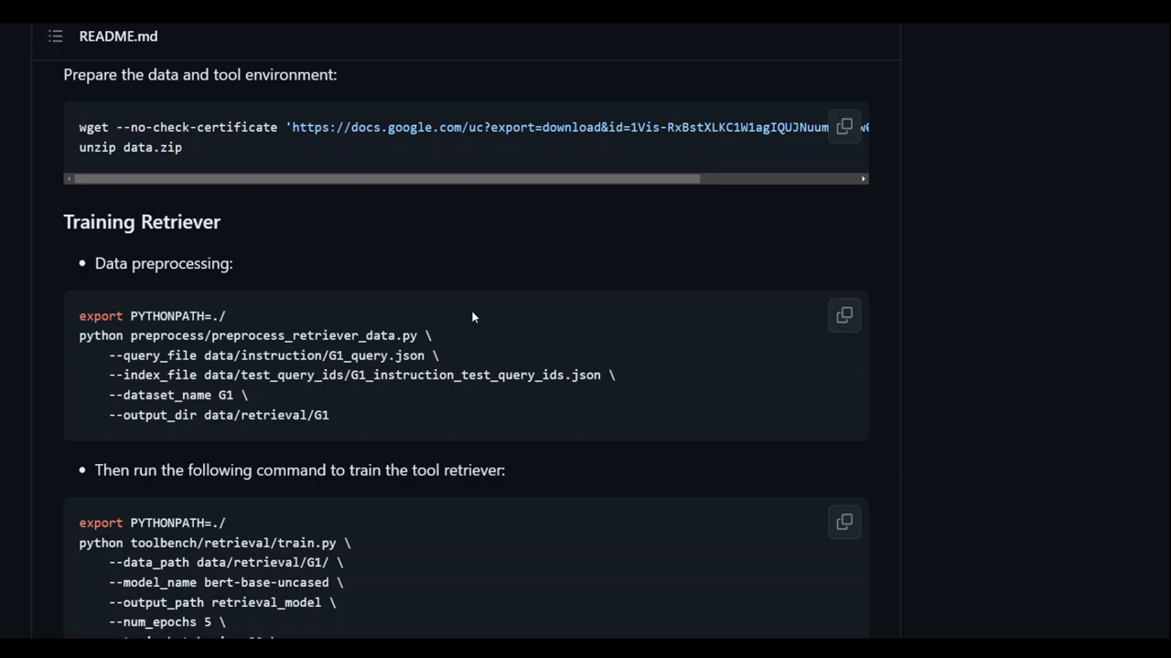
mouse_move(839, 285)
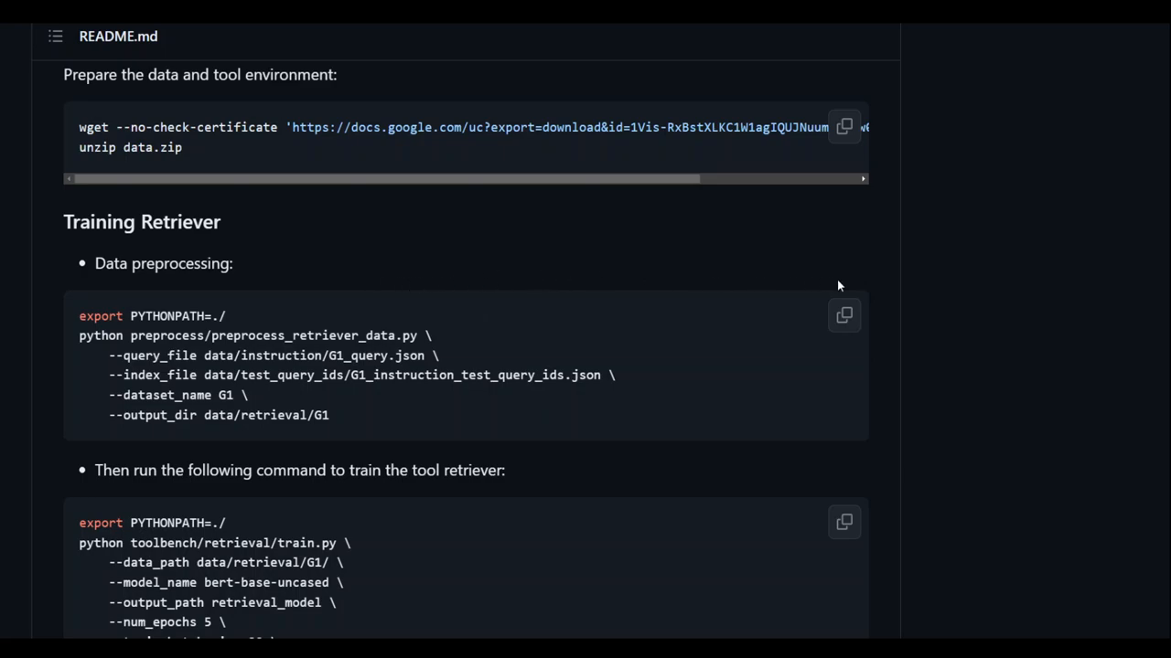
mouse_move(855, 282)
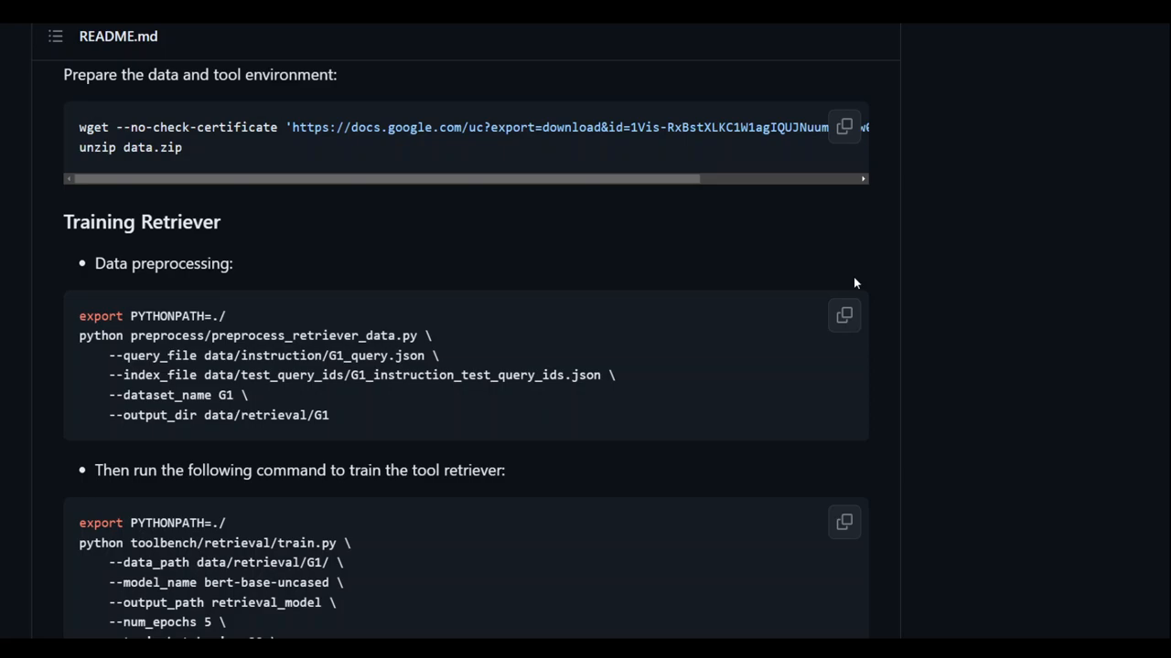
mouse_move(830, 288)
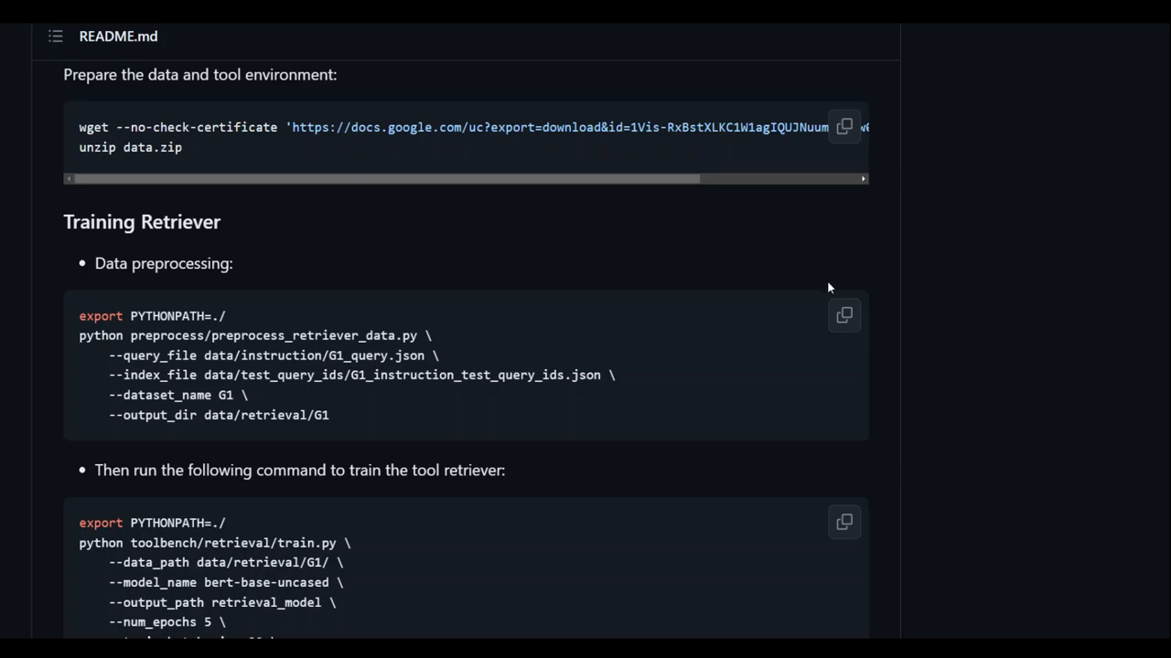